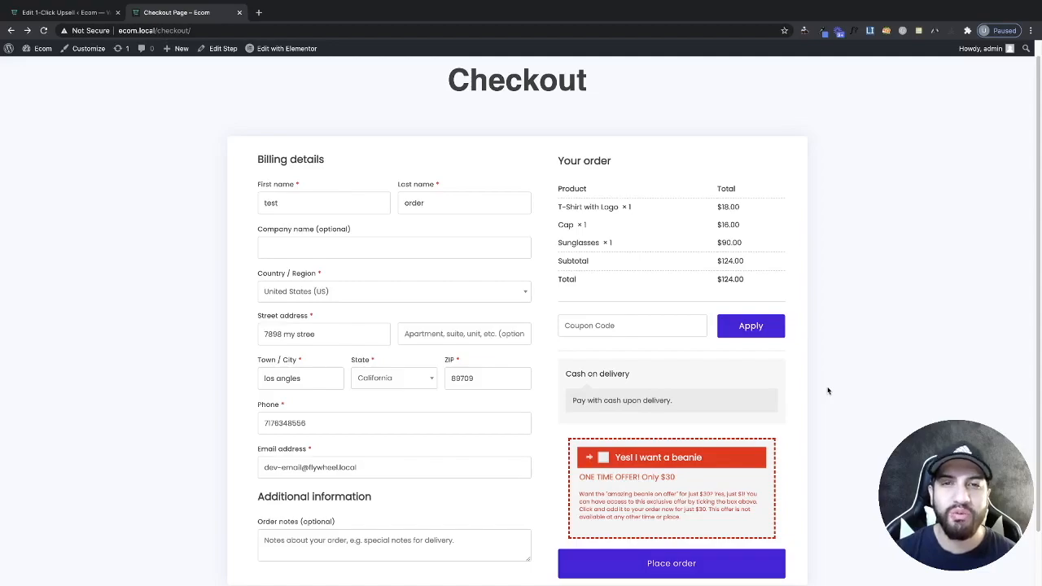
mouse_move(808, 373)
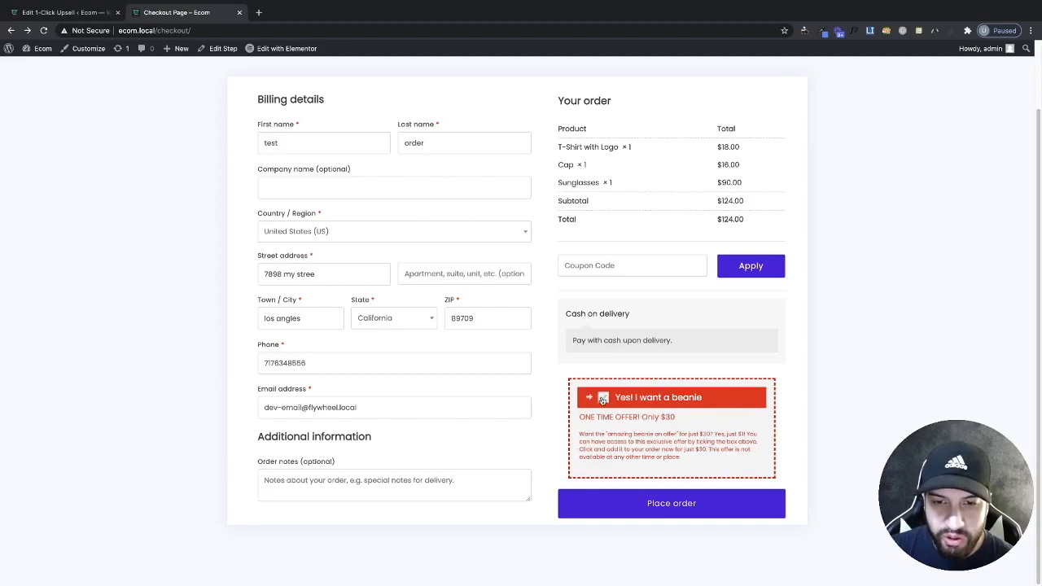
Accept then decline the beanie offer, then go to the Add New Plugins page
left_click(603, 397)
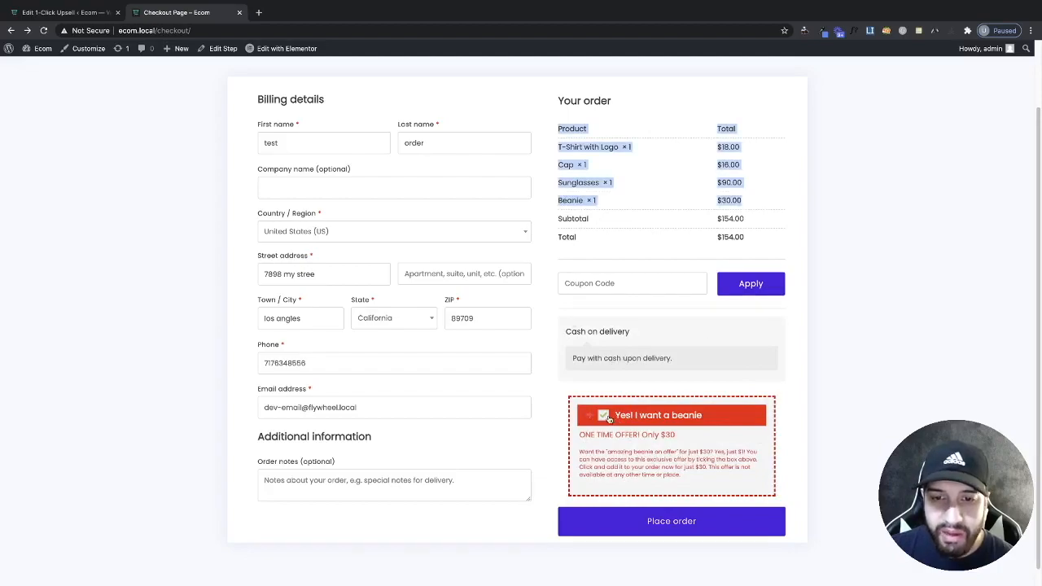
left_click(603, 415)
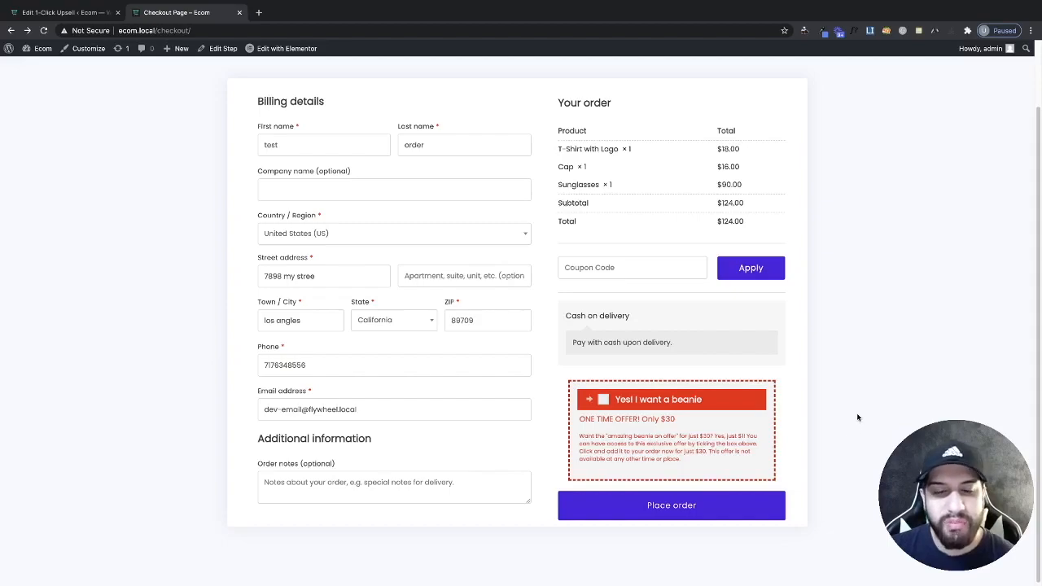
mouse_move(876, 426)
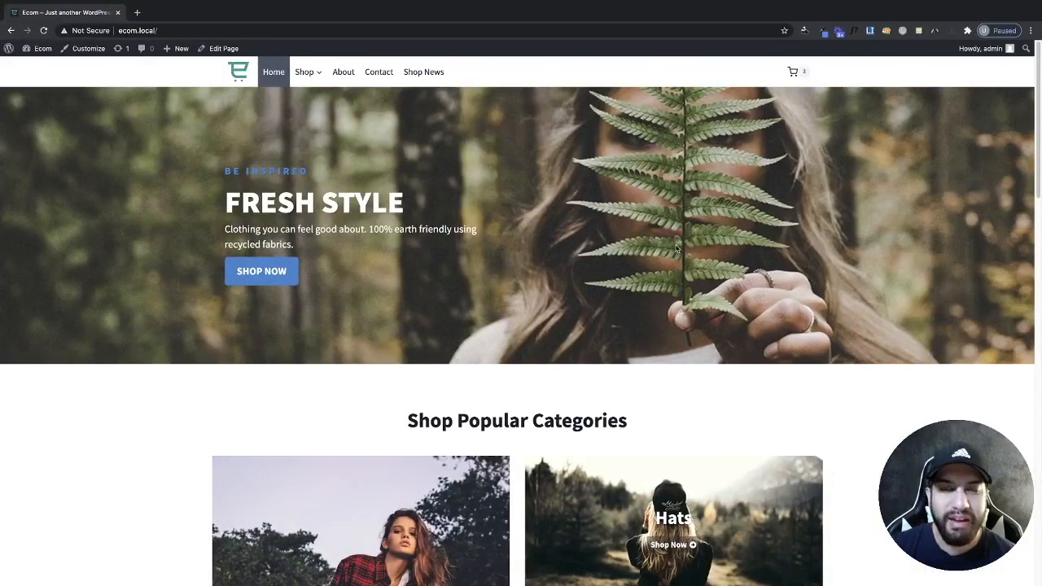
mouse_move(583, 170)
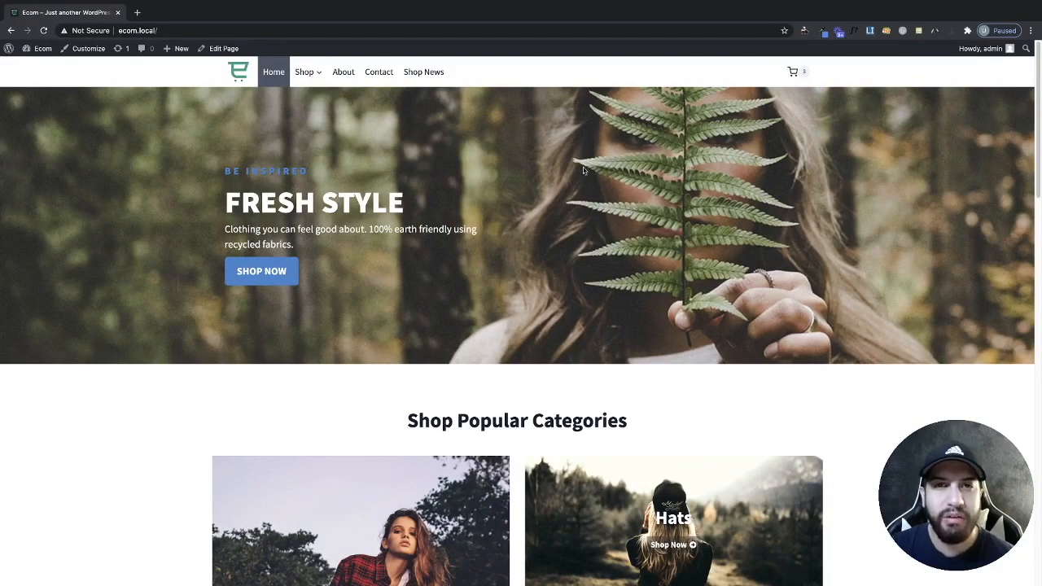
mouse_move(4, 85)
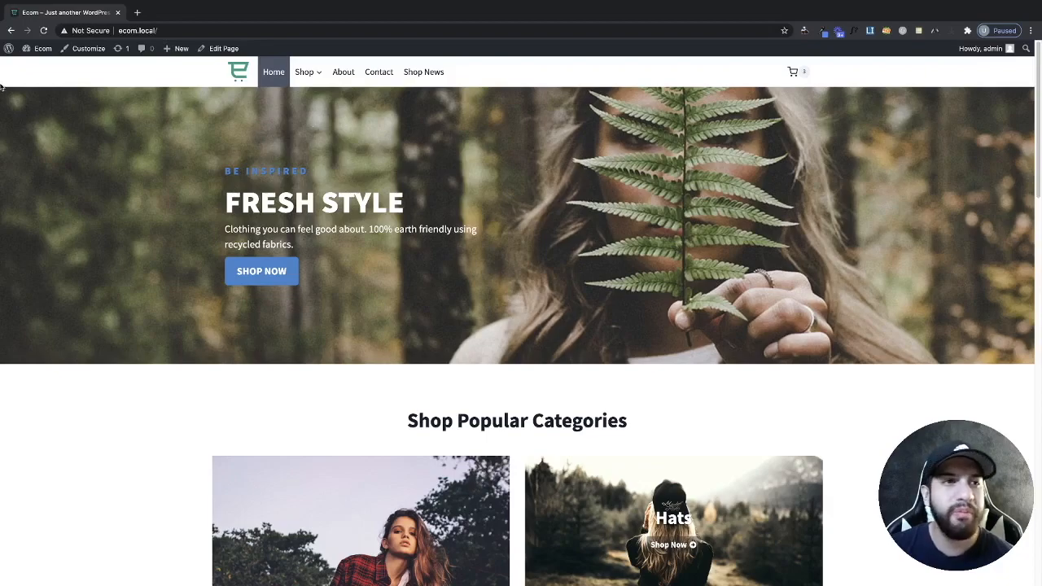
left_click(43, 49)
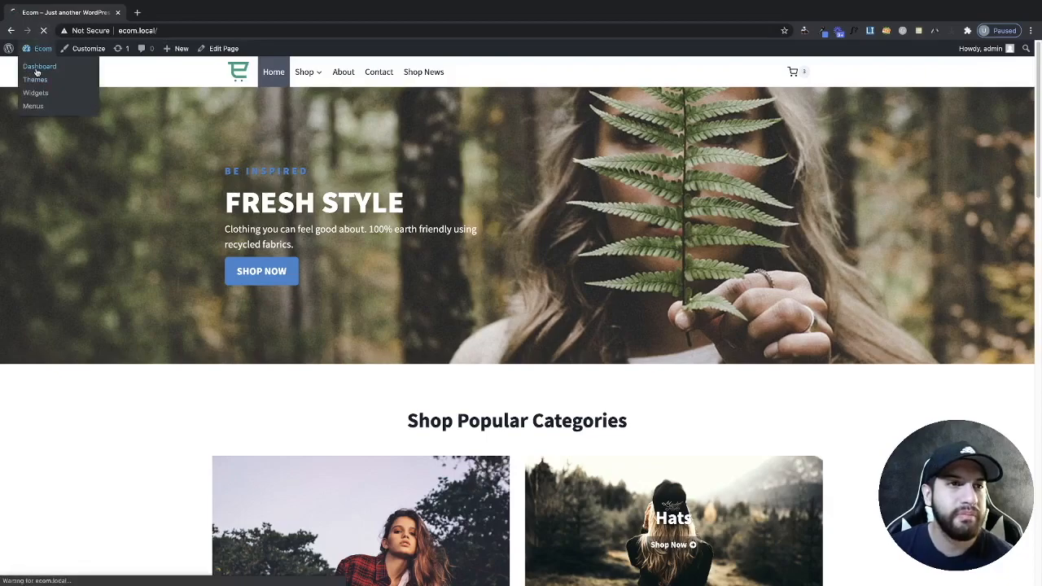
left_click(39, 66)
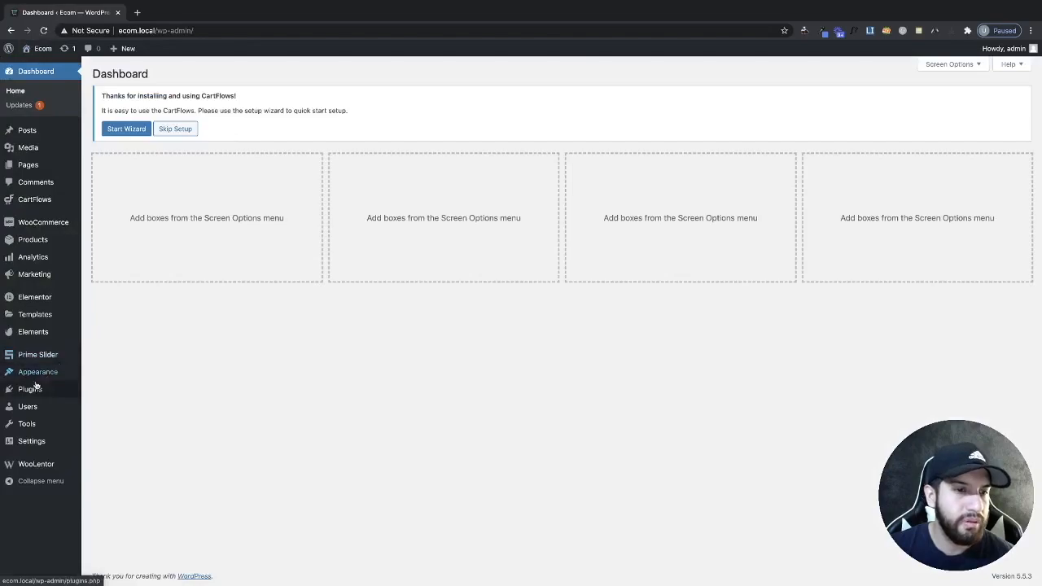
left_click(30, 388)
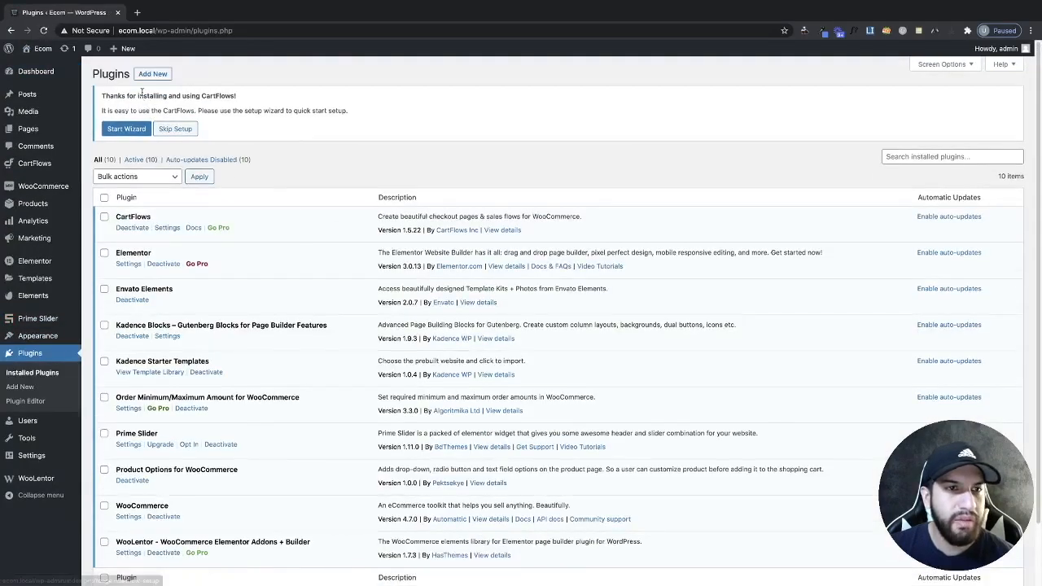
left_click(152, 73)
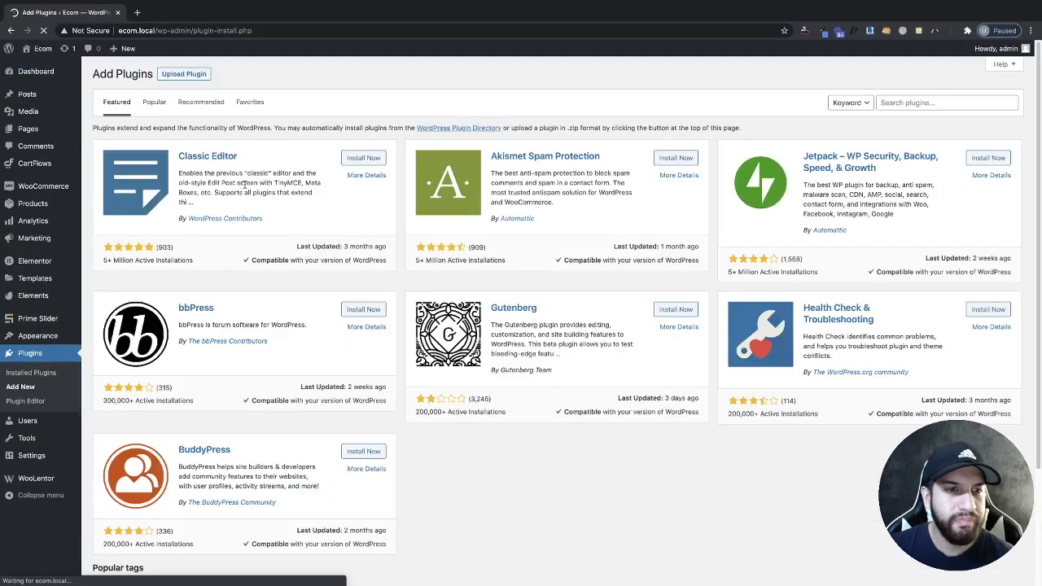
Search plugins for 'upsell', then install and activate Molongui One Click Upsell
left_click(944, 102)
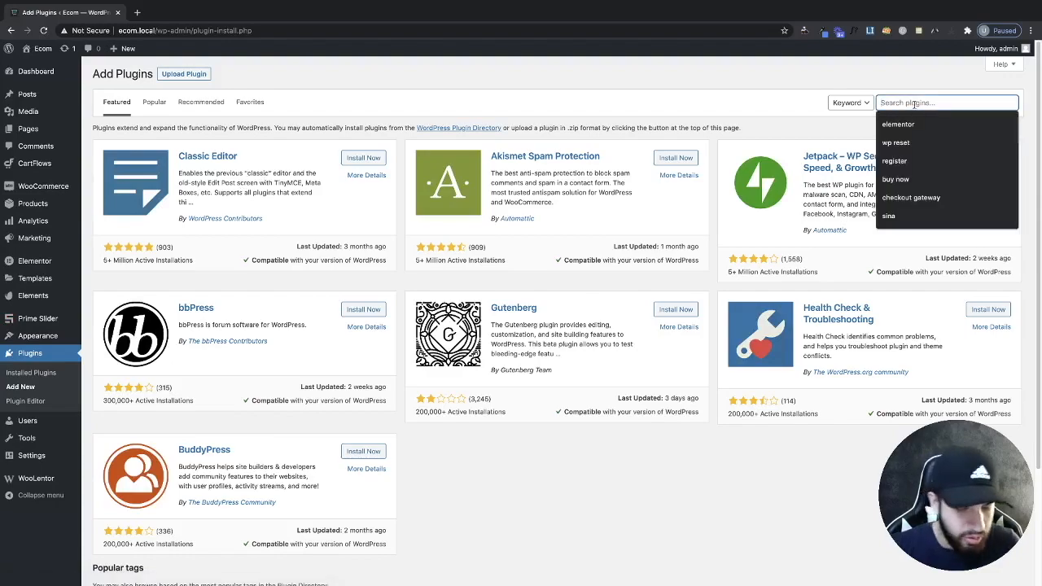
type("upse")
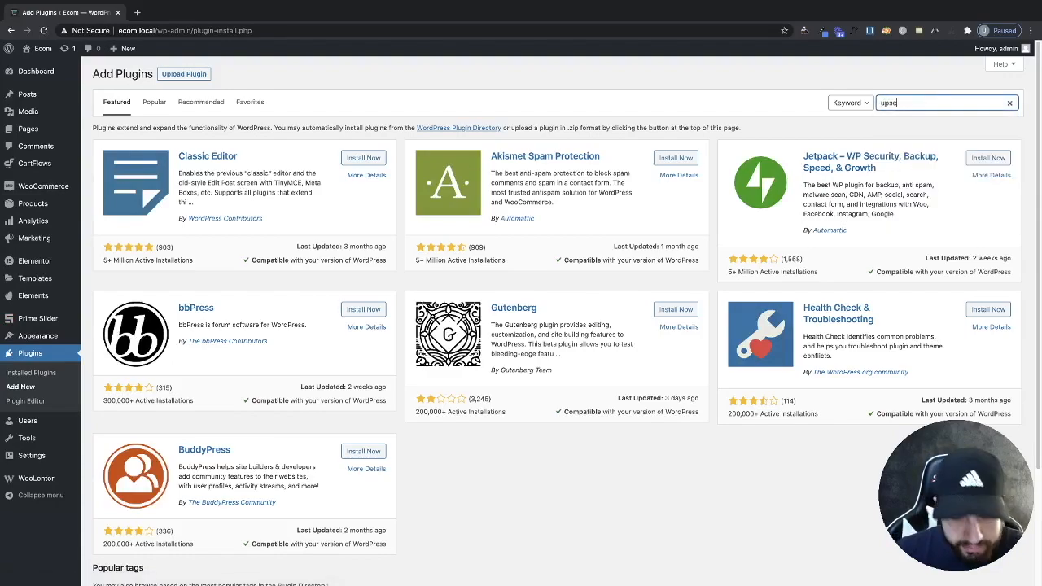
key("Return")
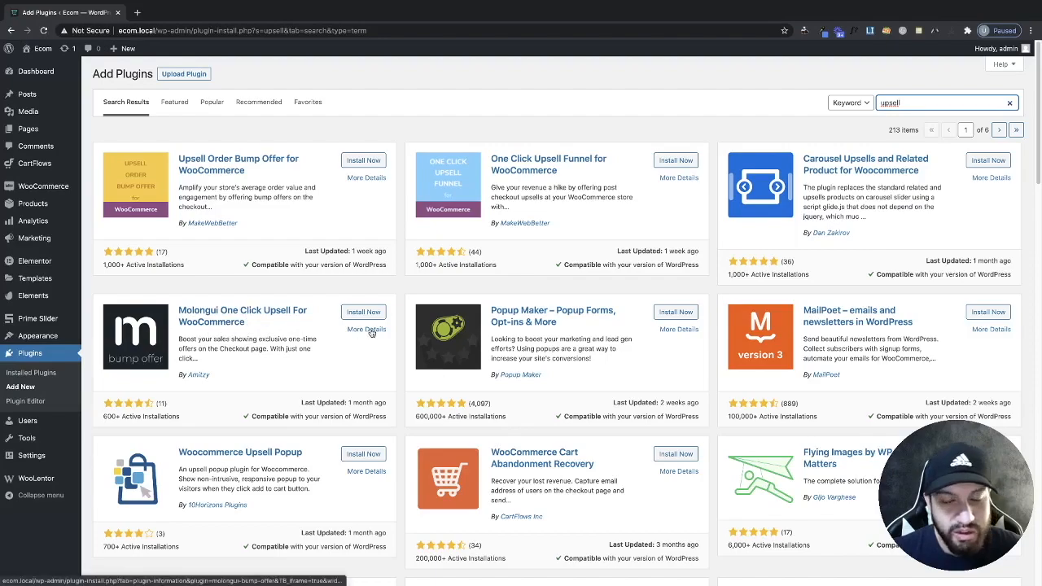
left_click(363, 312)
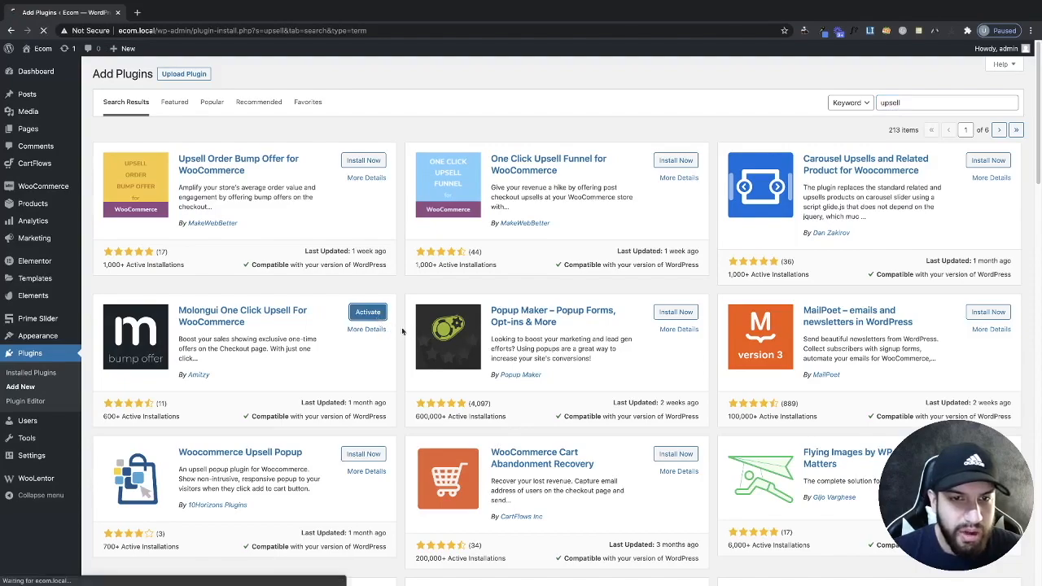
left_click(367, 312)
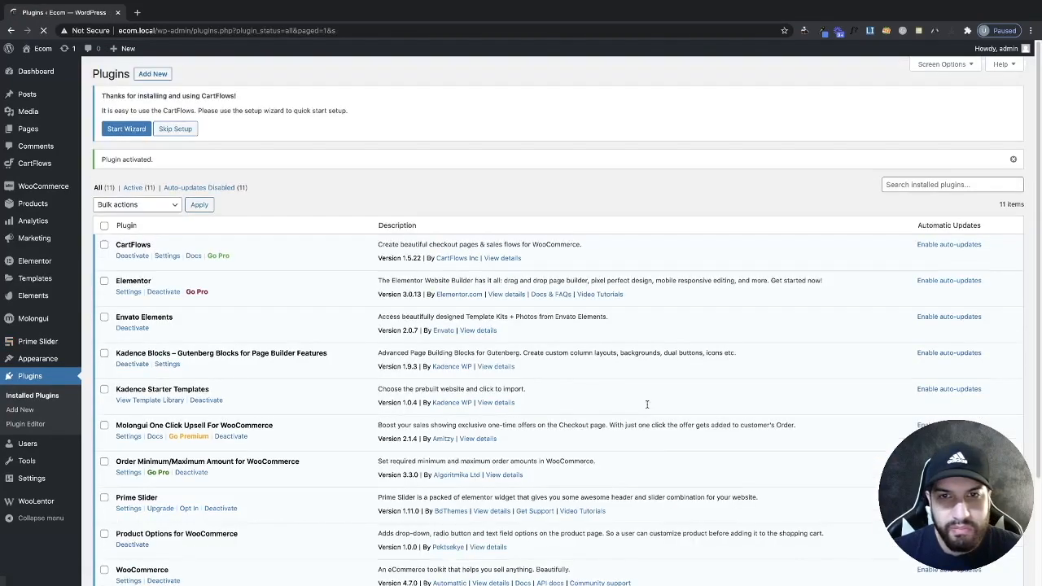
scroll("down", 3)
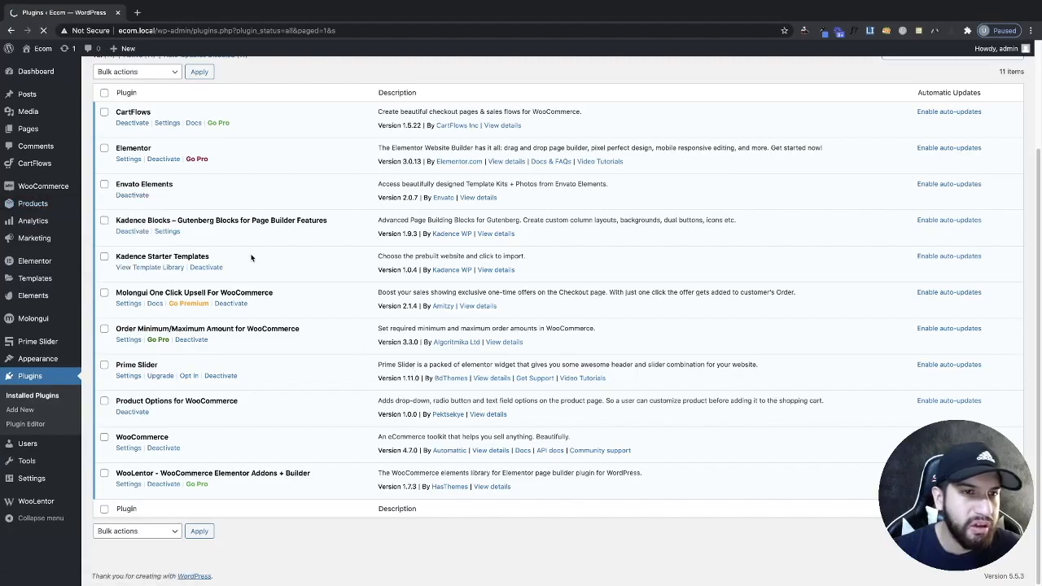
Open WooCommerce 1-Click Upsells, listing the draft 'Default order bump' for the $30 Beanie
left_click(33, 203)
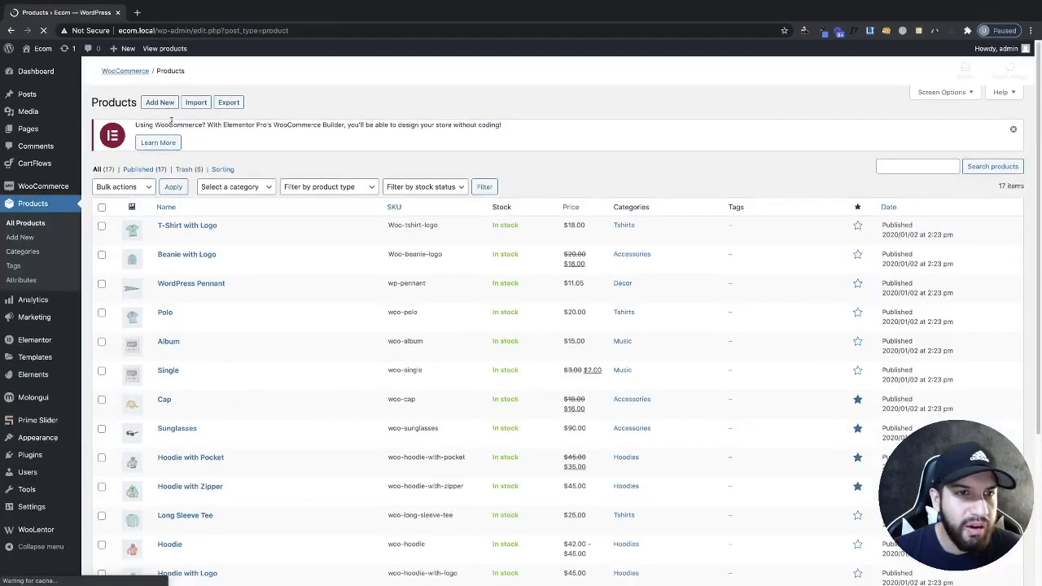
mouse_move(393, 330)
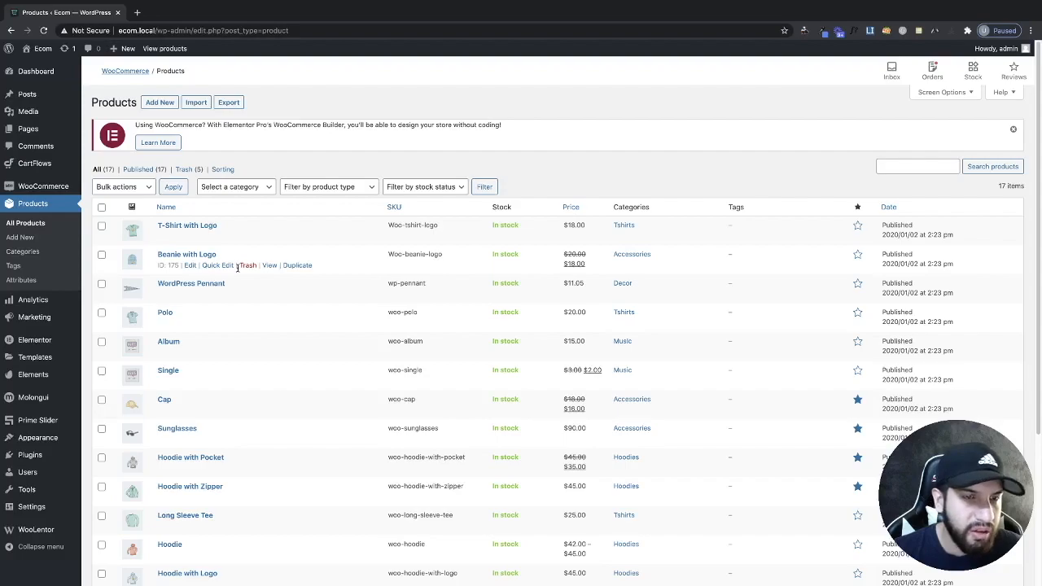
mouse_move(377, 366)
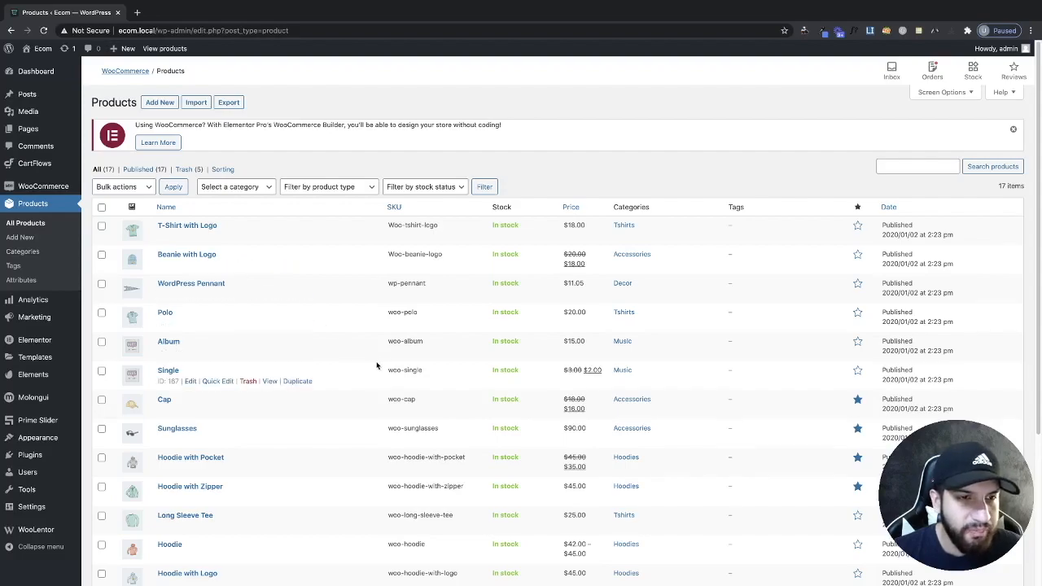
scroll("down", 3)
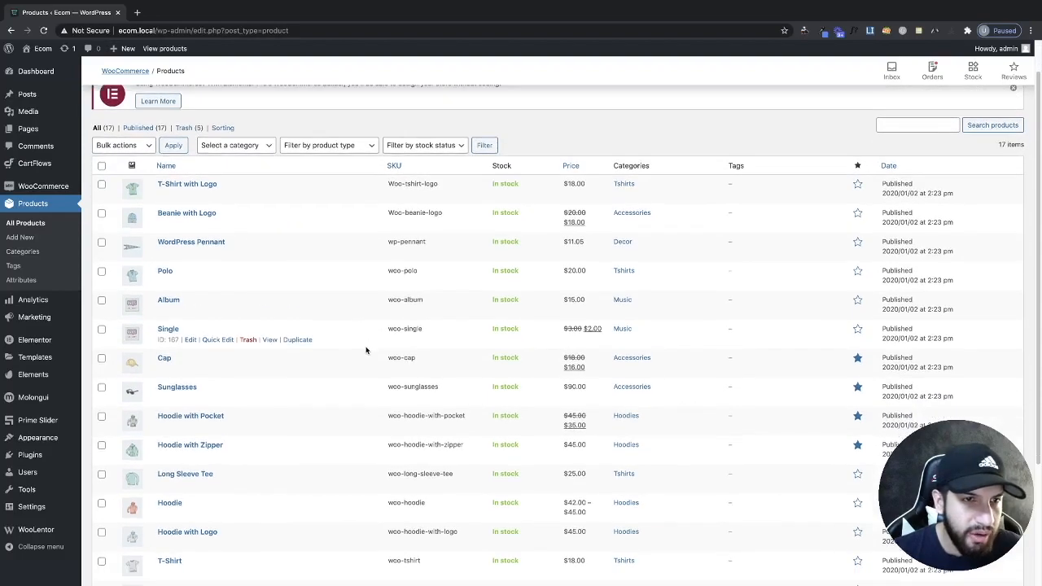
scroll("up", 3)
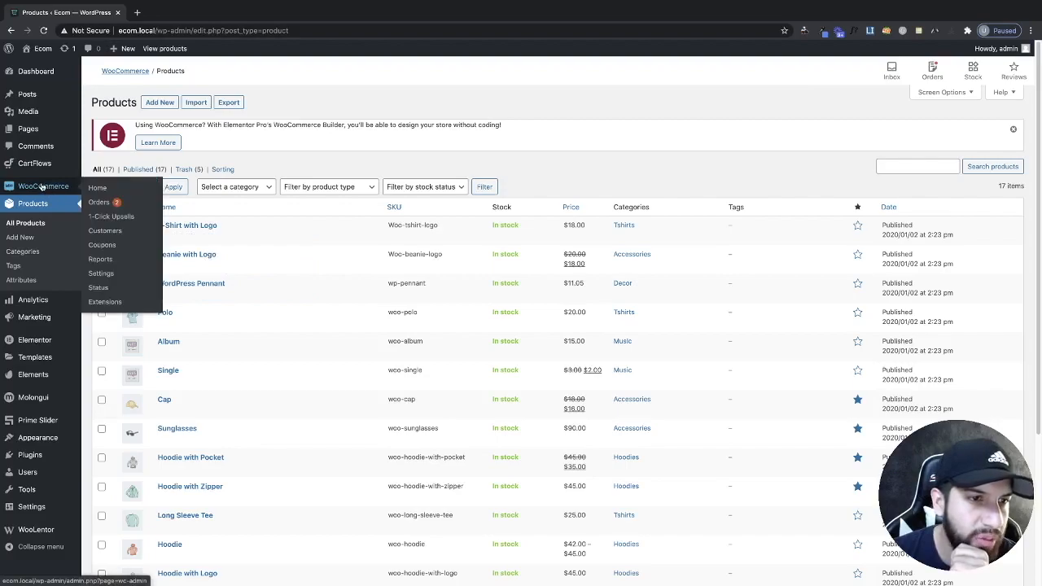
left_click(111, 216)
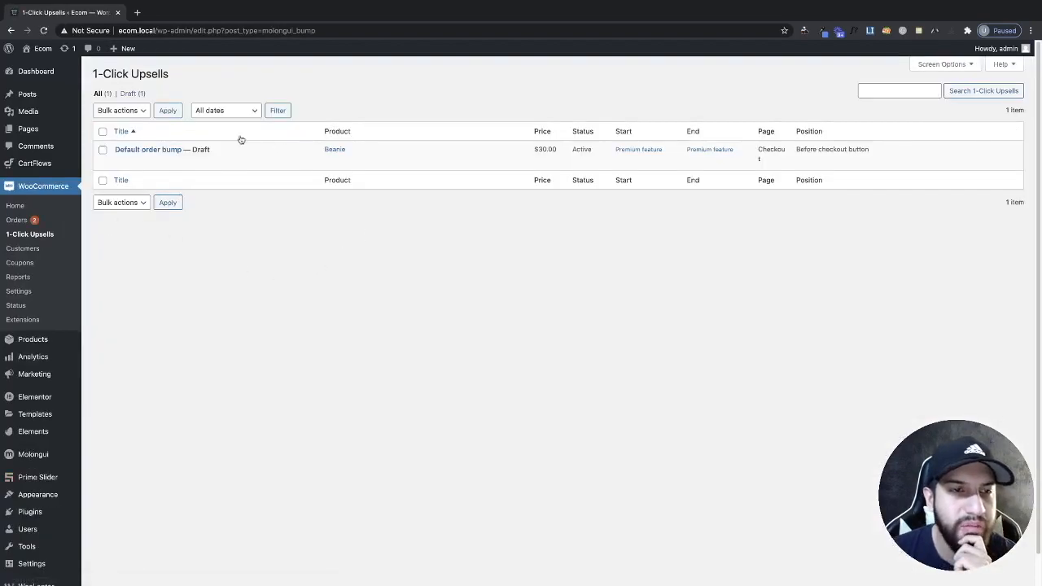
mouse_move(401, 213)
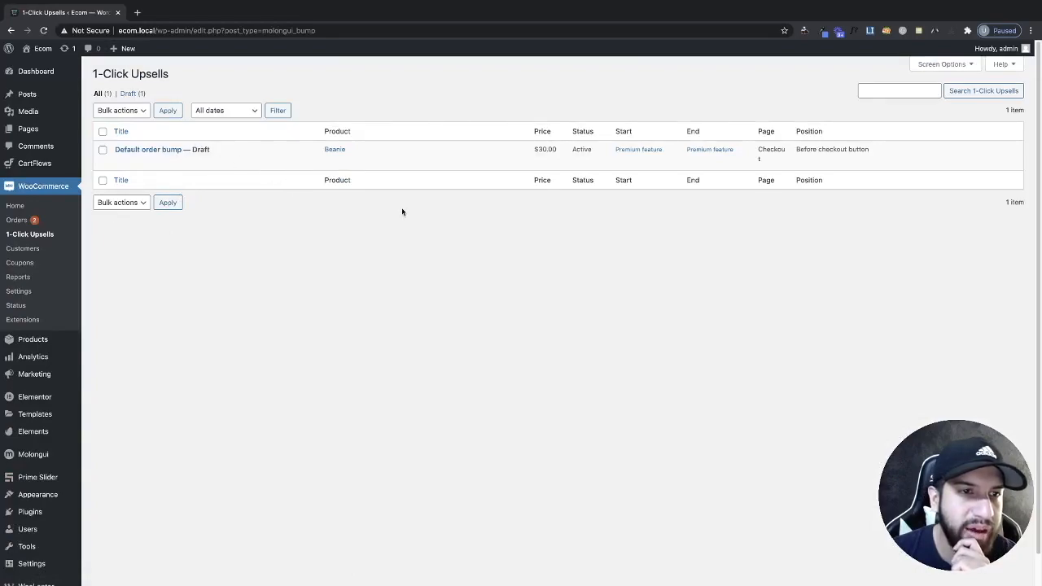
mouse_move(162, 155)
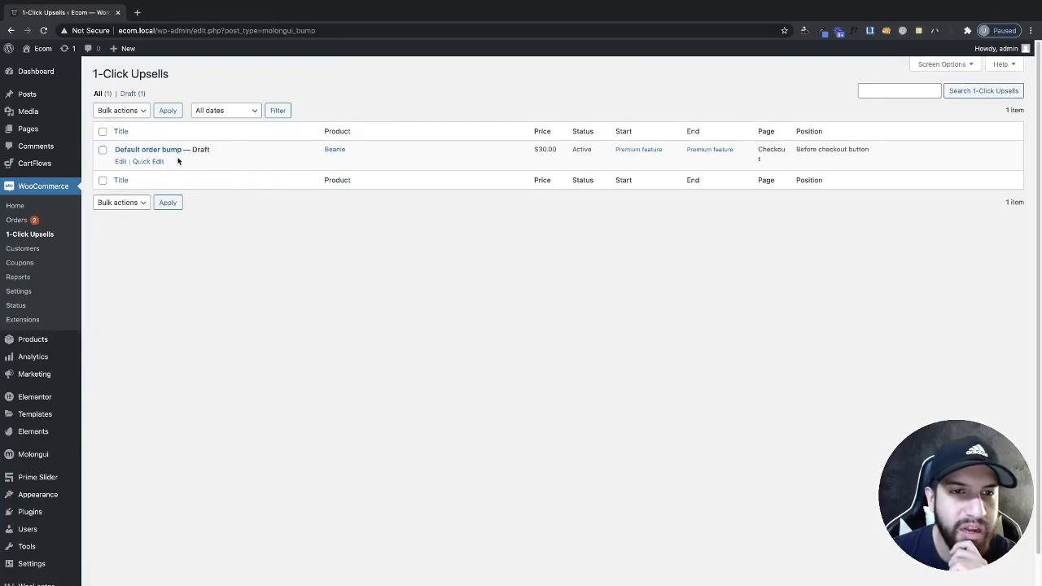
mouse_move(276, 214)
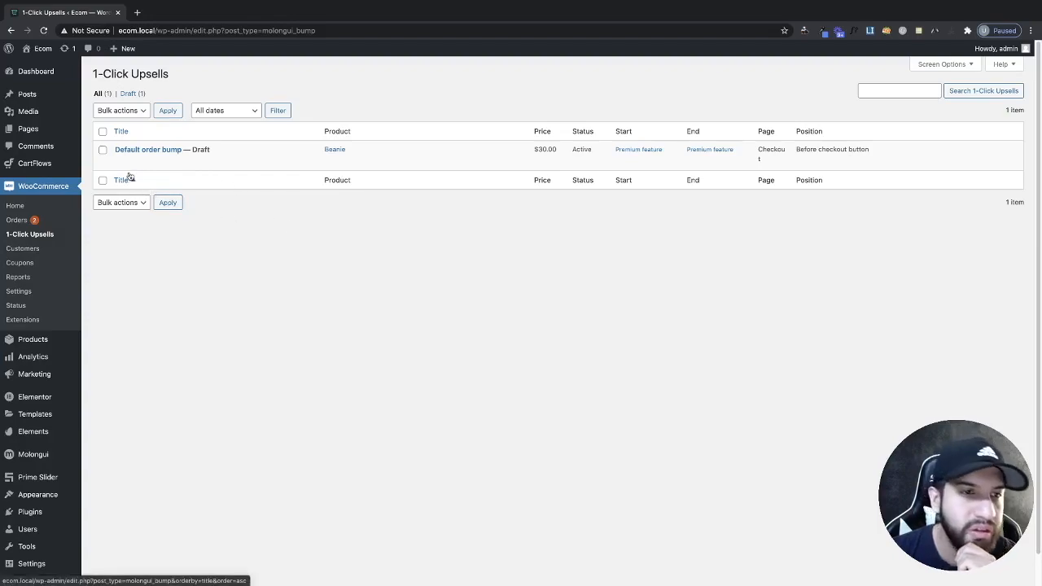
mouse_move(147, 149)
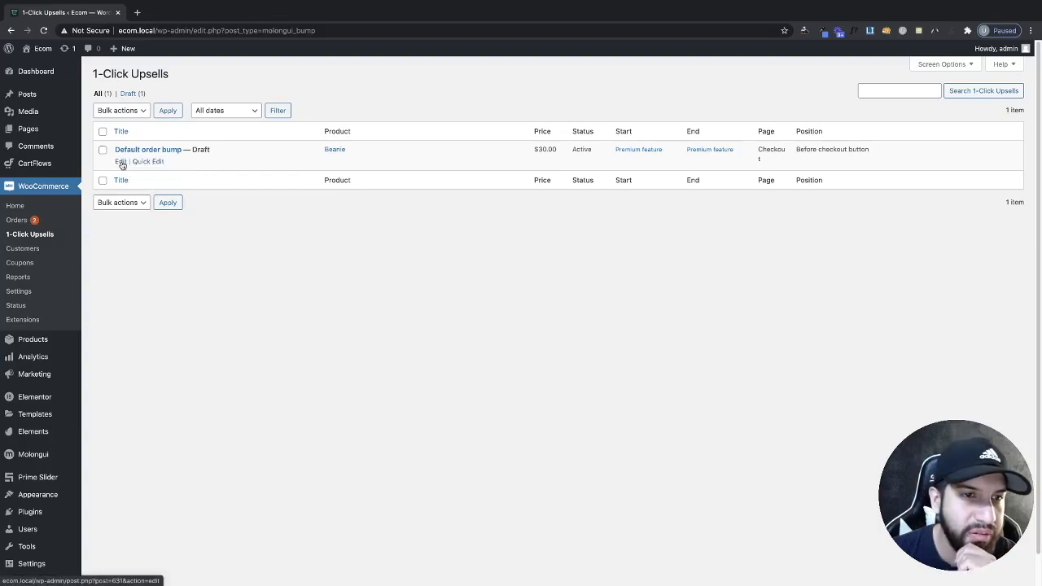
Open the default order bump and rename it 'Beanie Upsell'
left_click(120, 161)
type("Bea")
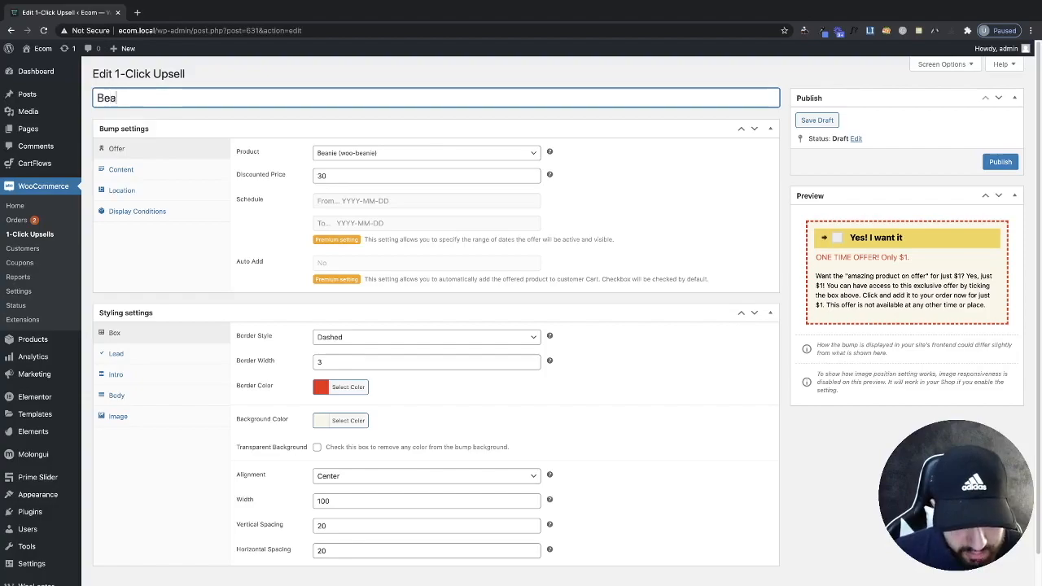
type("nie Up")
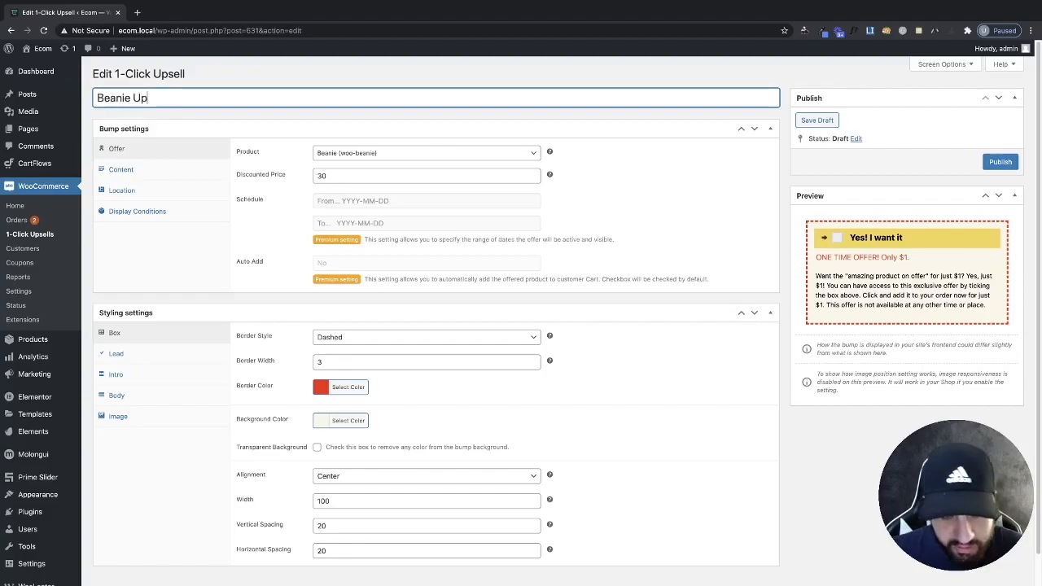
type("sell")
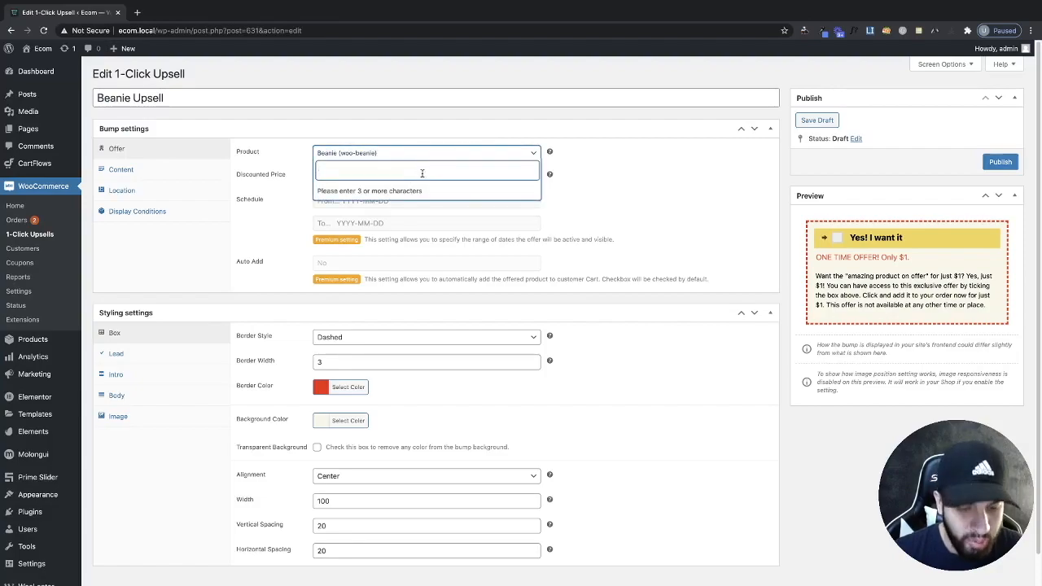
type("beanie)")
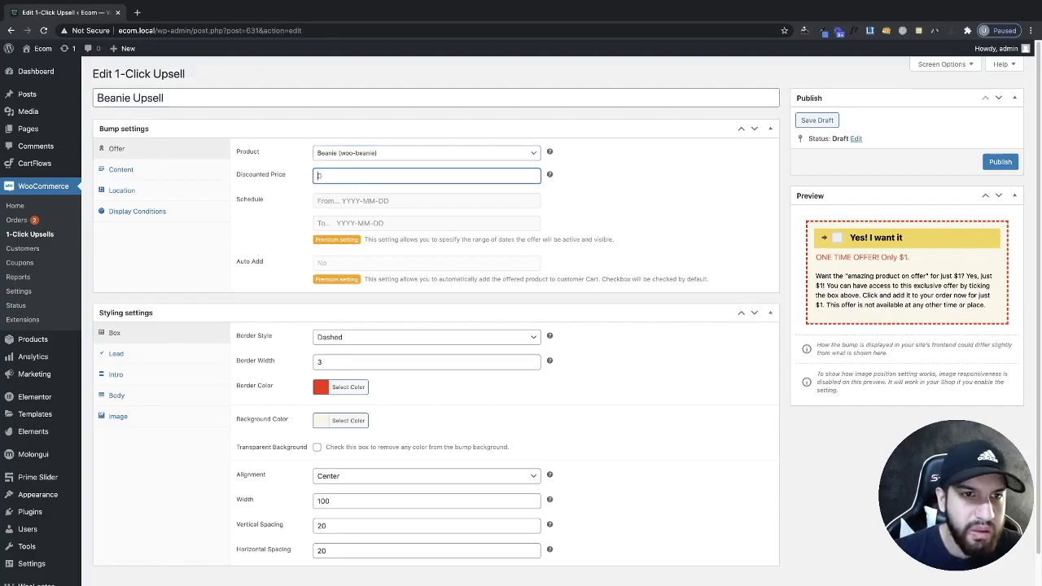
Review the $30 discounted price and bump text, then publish the order bump
left_click(427, 175)
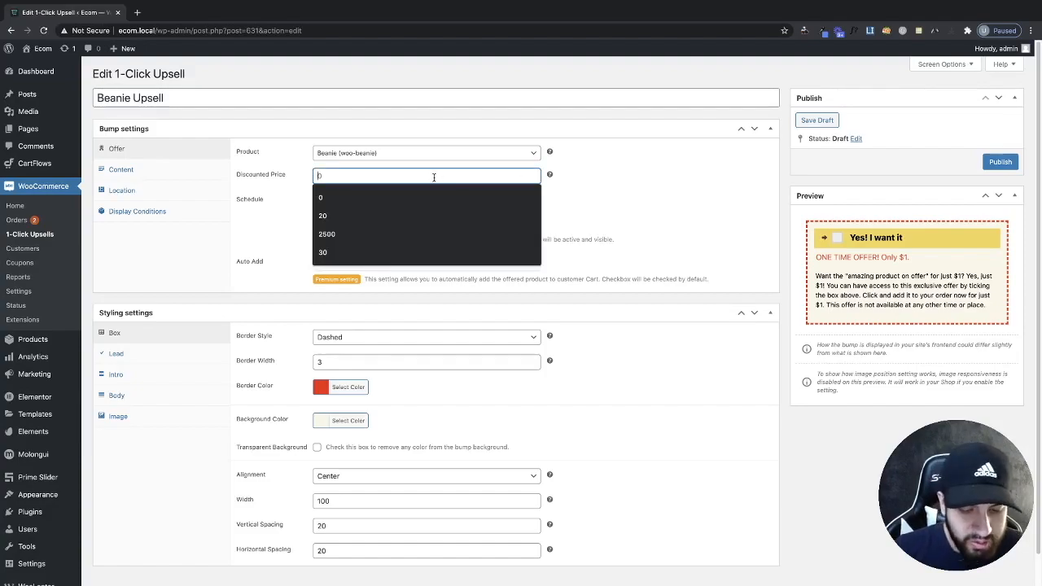
left_click(322, 252)
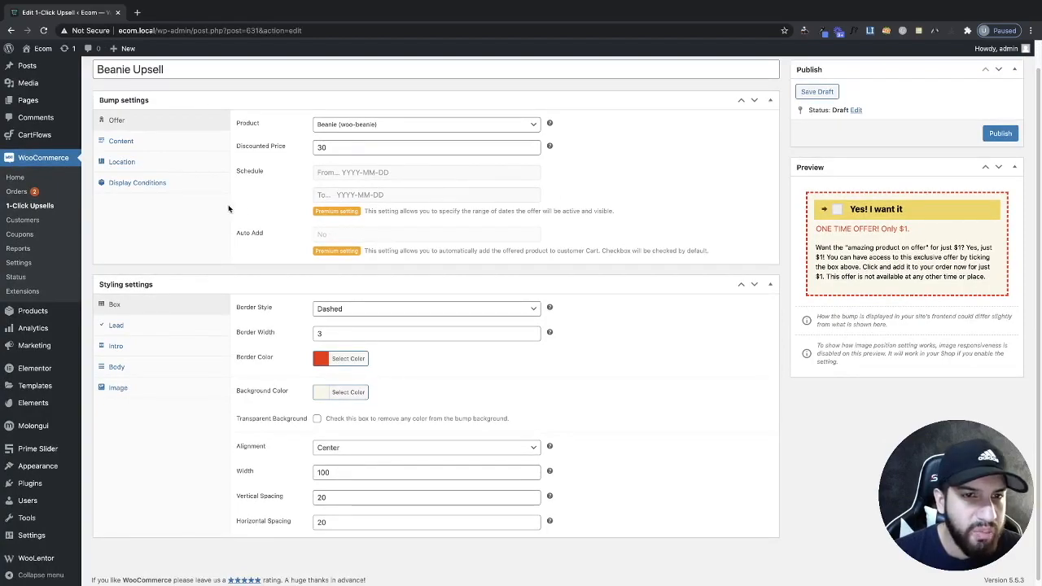
left_click(120, 140)
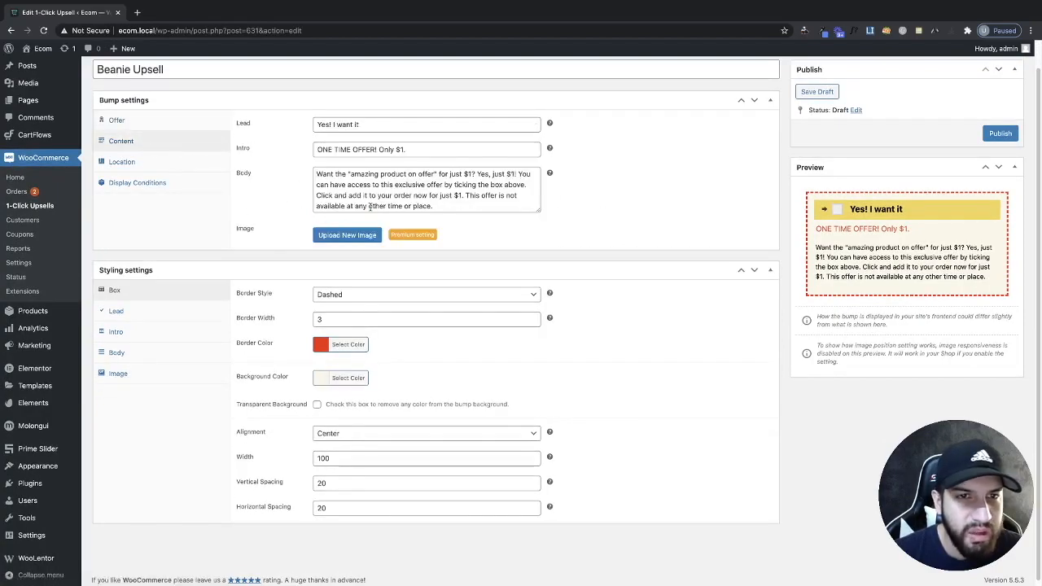
mouse_move(444, 164)
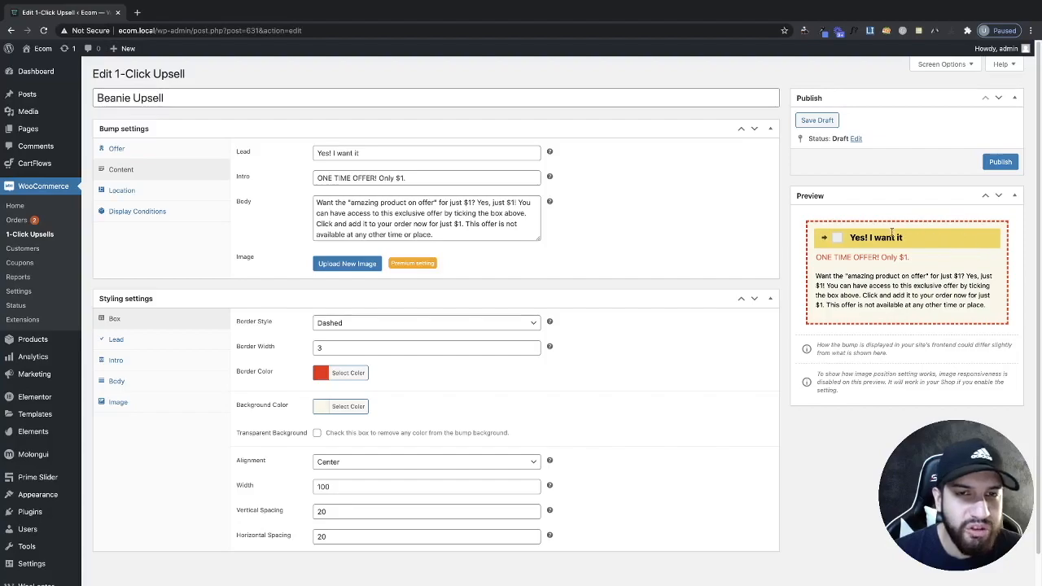
mouse_move(651, 250)
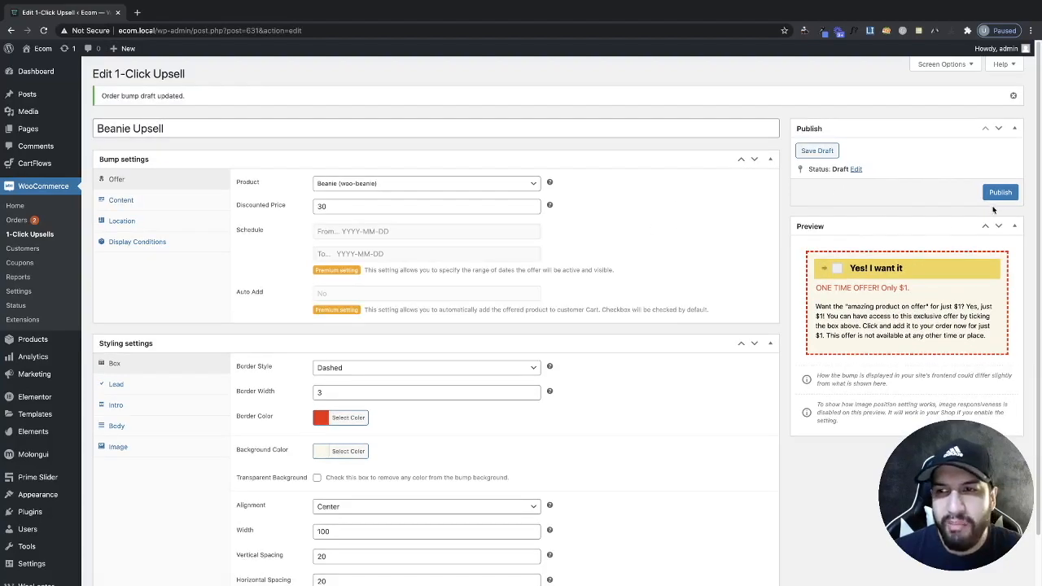
left_click(1000, 192)
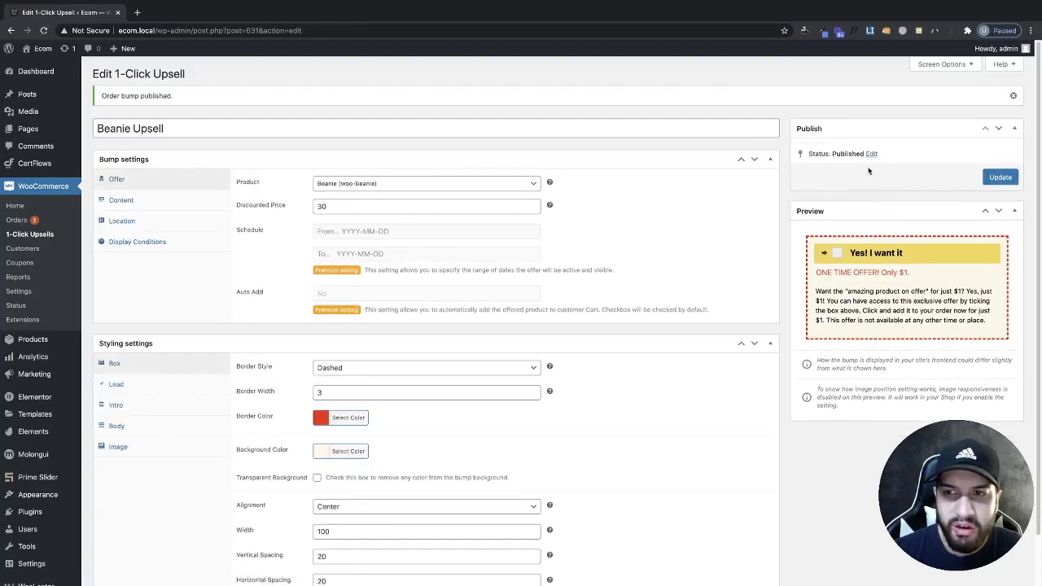
mouse_move(680, 276)
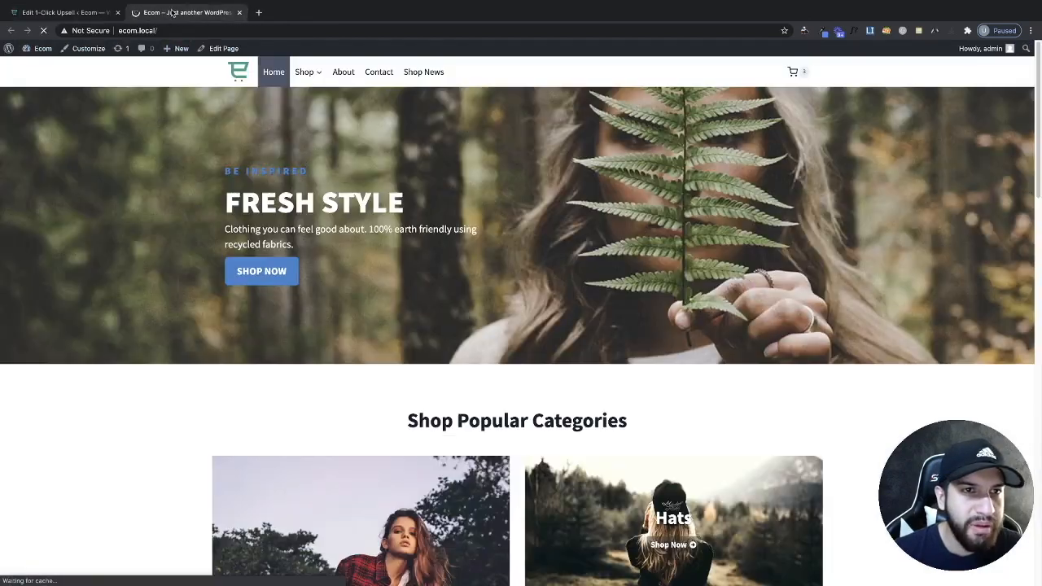
Go from the cart panel to checkout and scroll to the red-dashed one-time offer
left_click(796, 71)
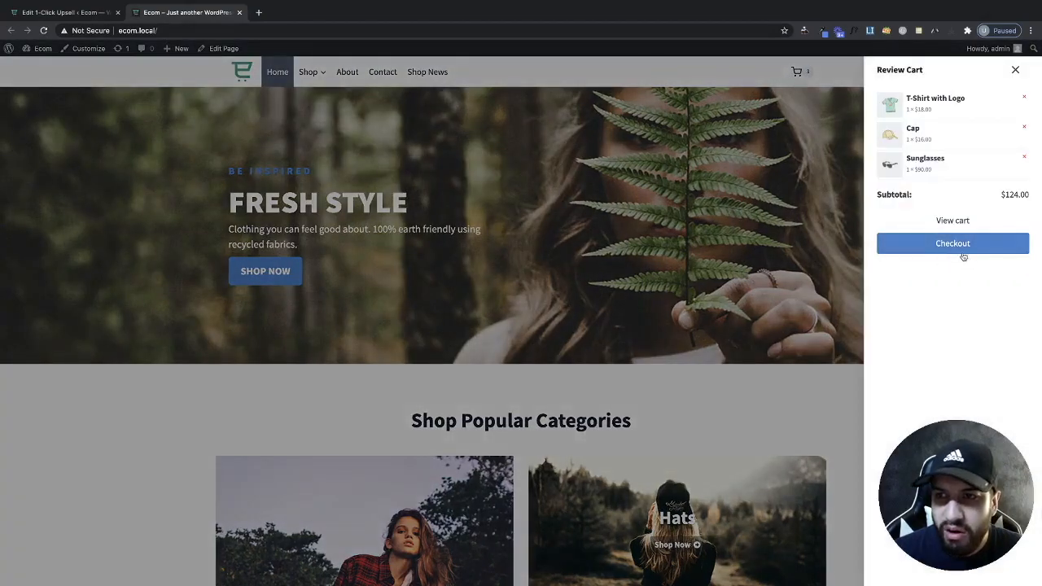
left_click(953, 243)
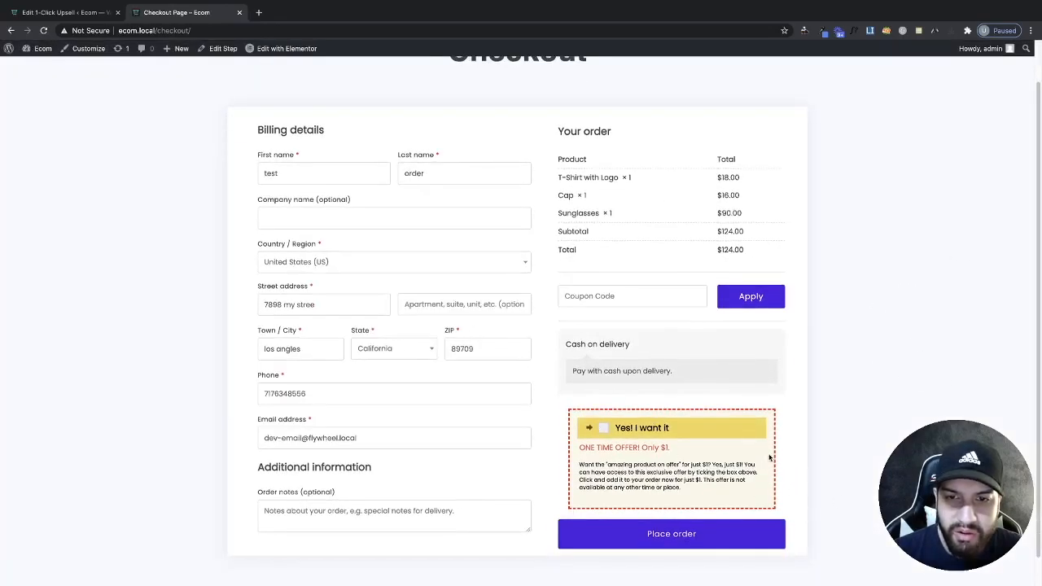
scroll("up", 3)
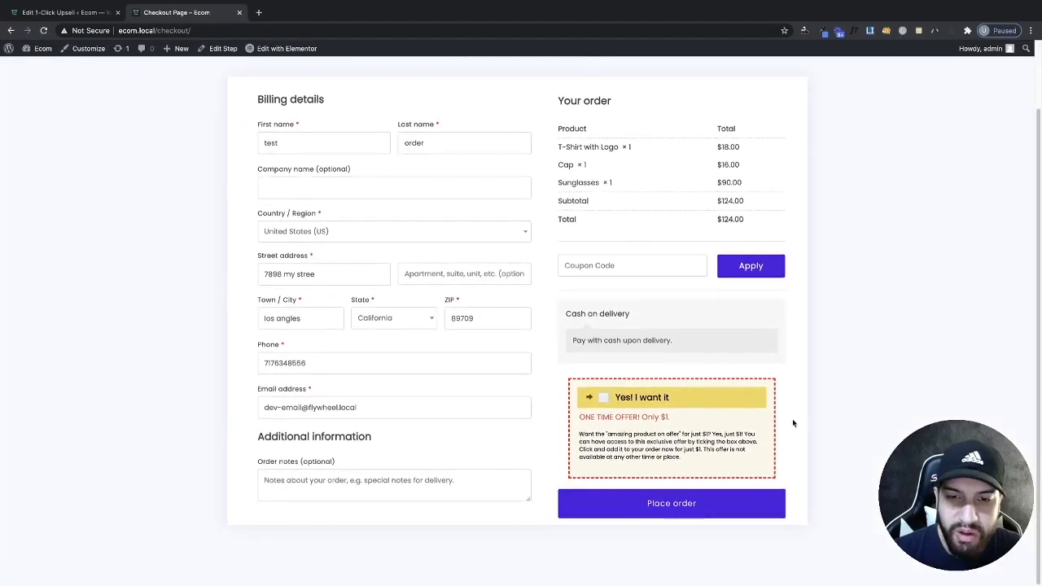
scroll("up", 3)
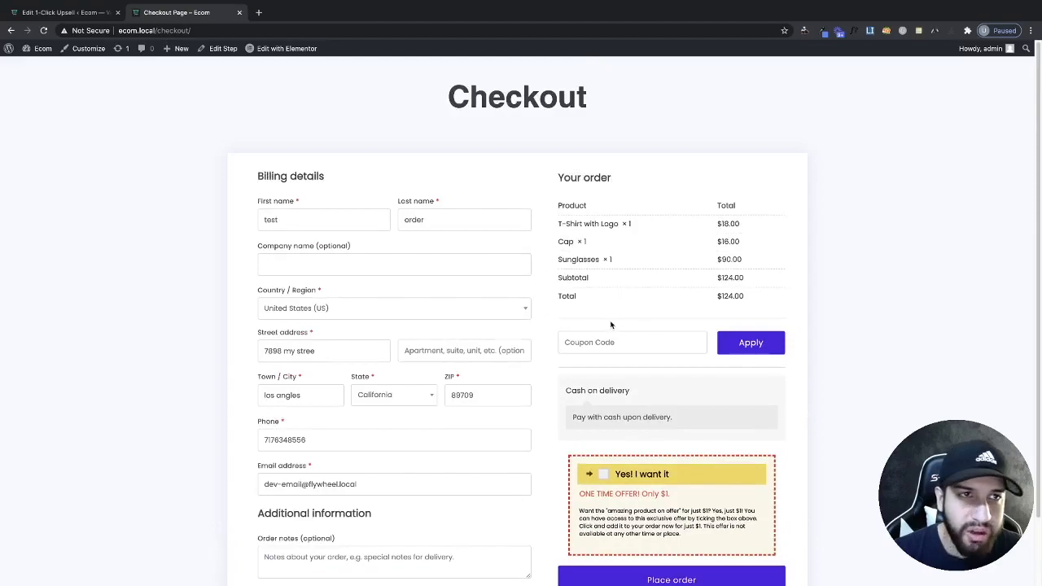
scroll("down", 3)
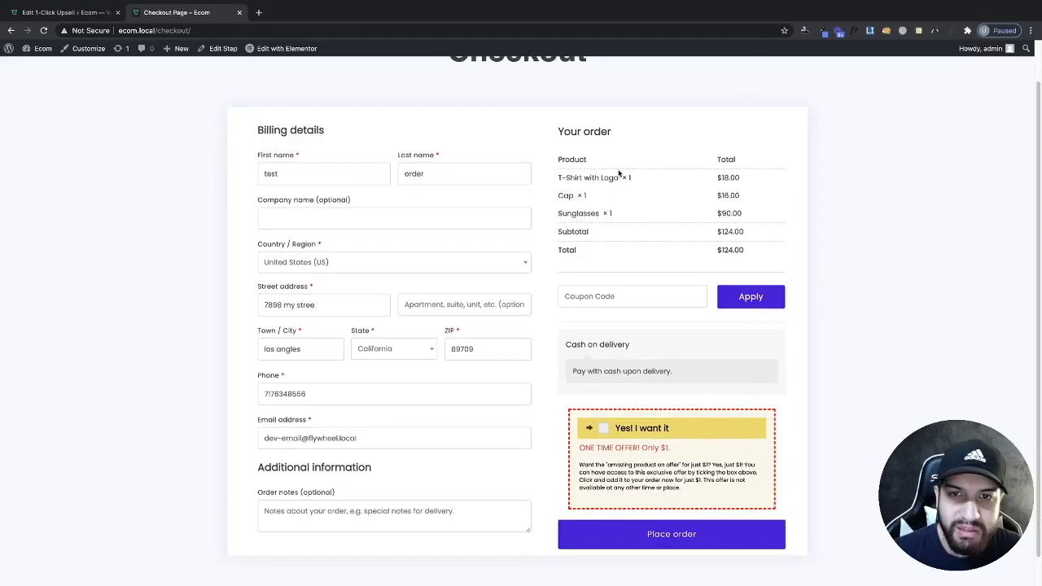
mouse_move(689, 444)
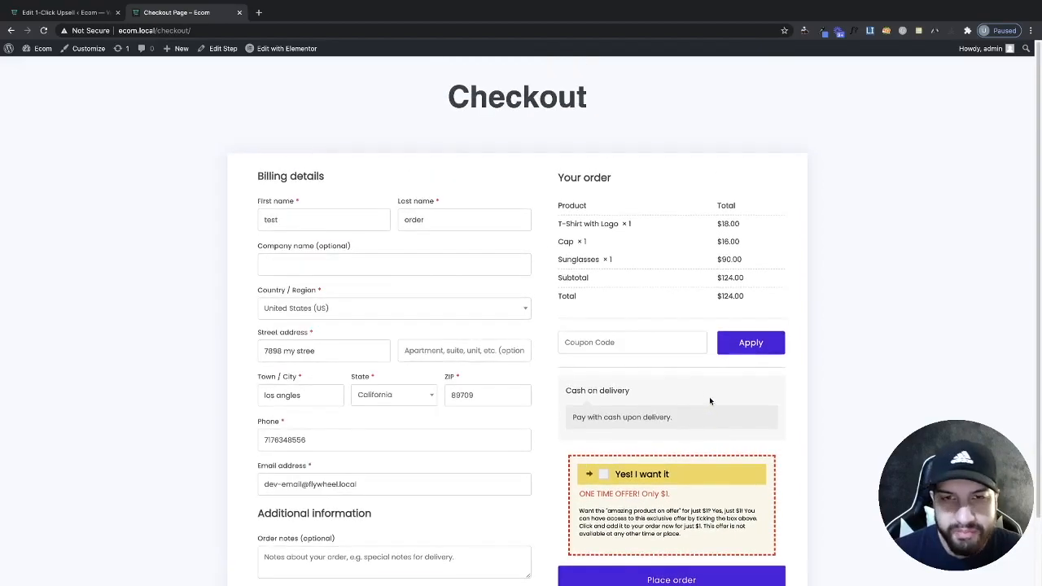
scroll("down", 3)
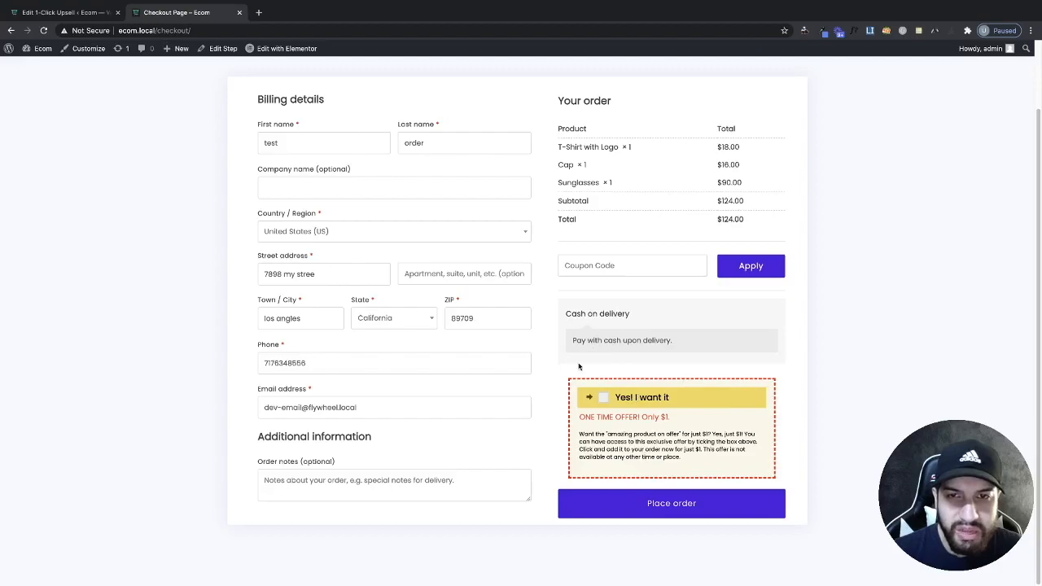
Show the bump's Content settings and compare them with the checkout page
left_click(61, 12)
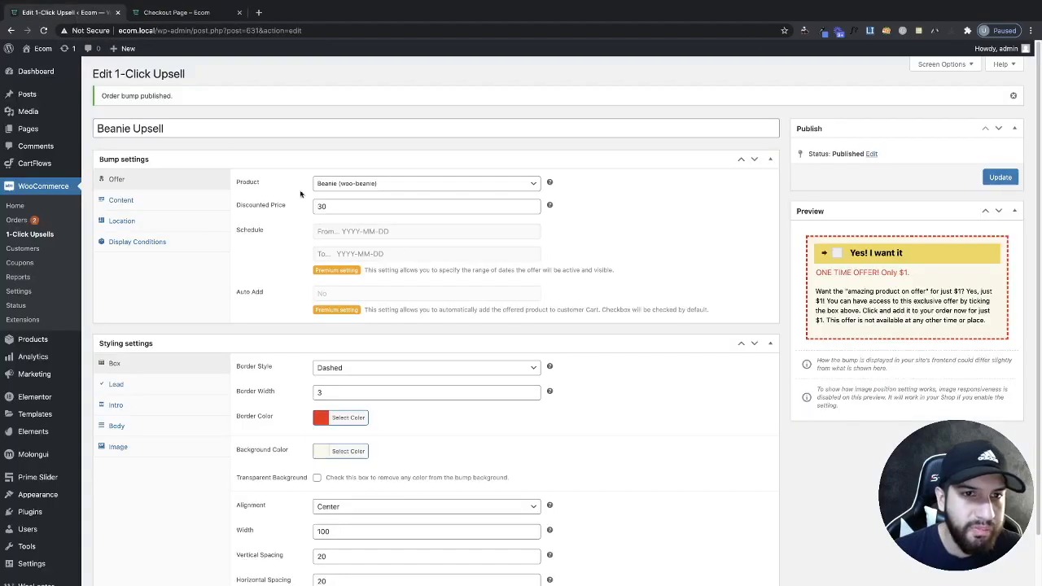
left_click(120, 199)
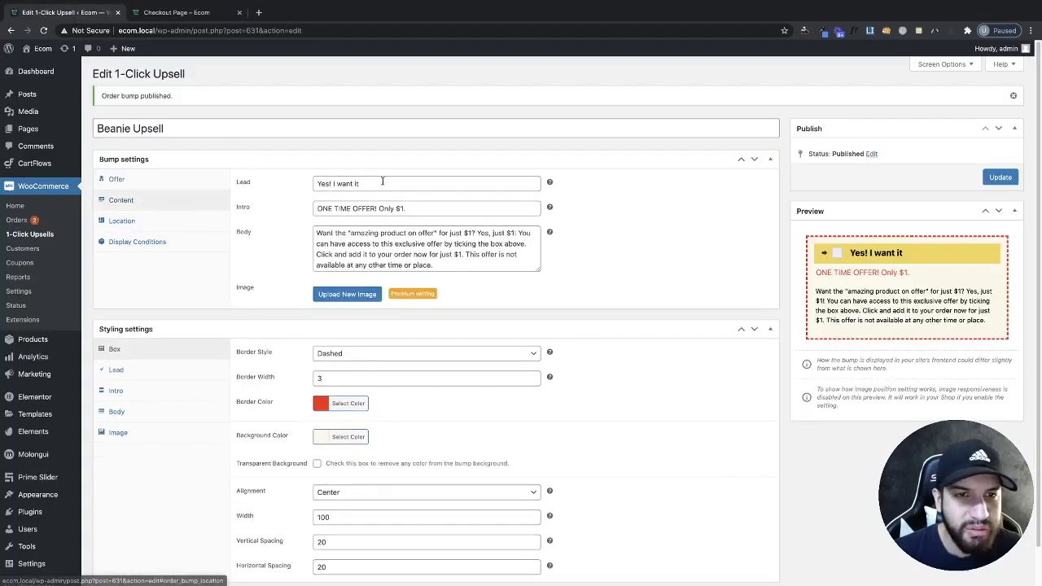
left_click(176, 12)
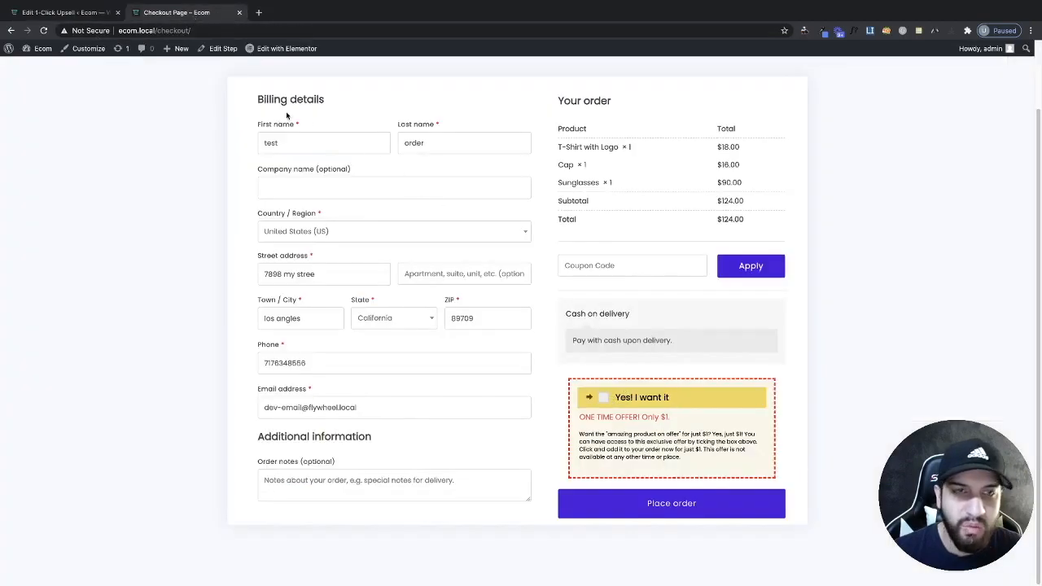
left_click(61, 13)
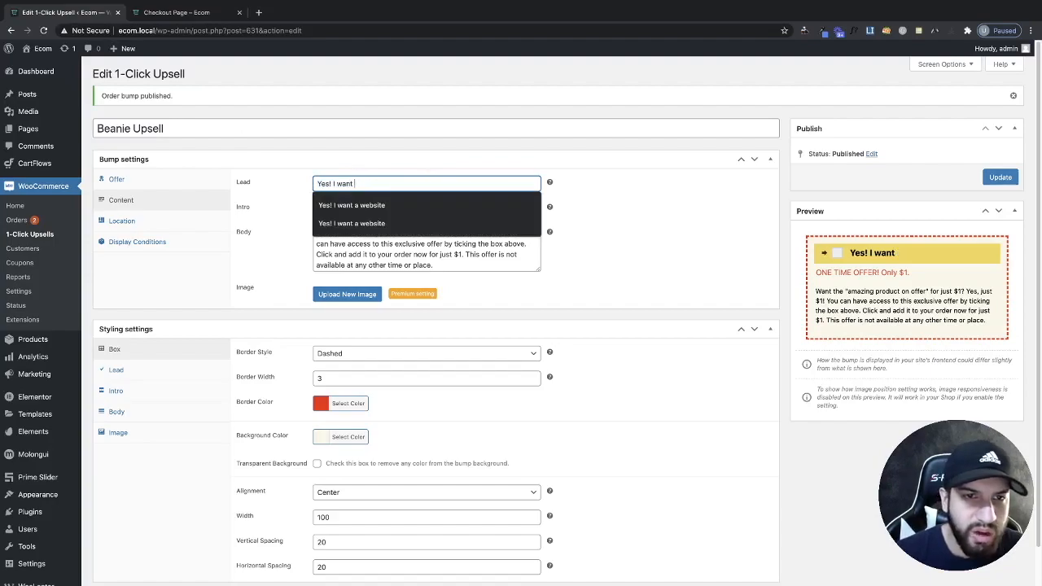
Change the lead to 'Yes! I want a beanie' and the intro price from $1 to $30
type("a bea")
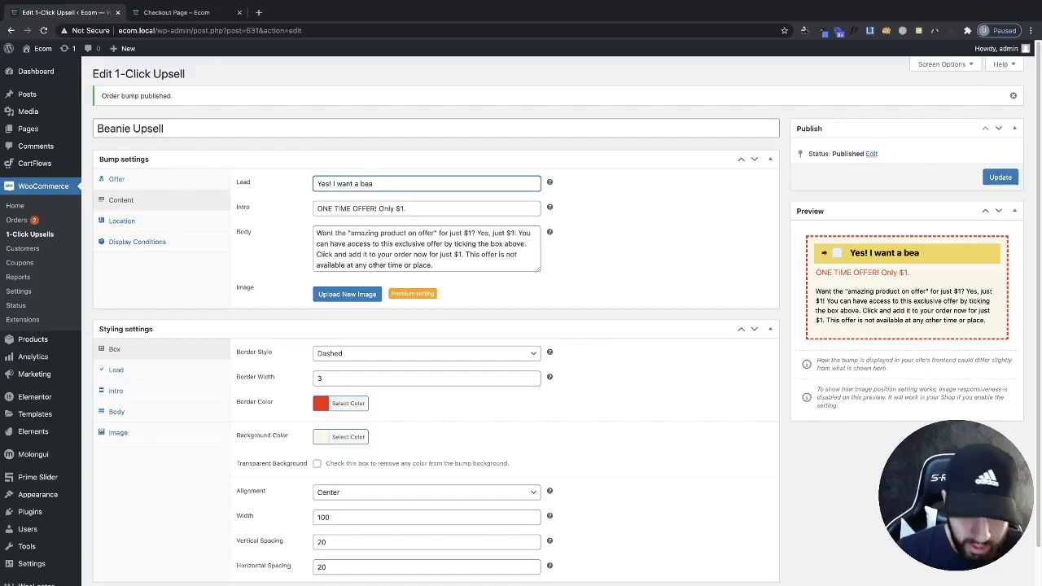
type("nie")
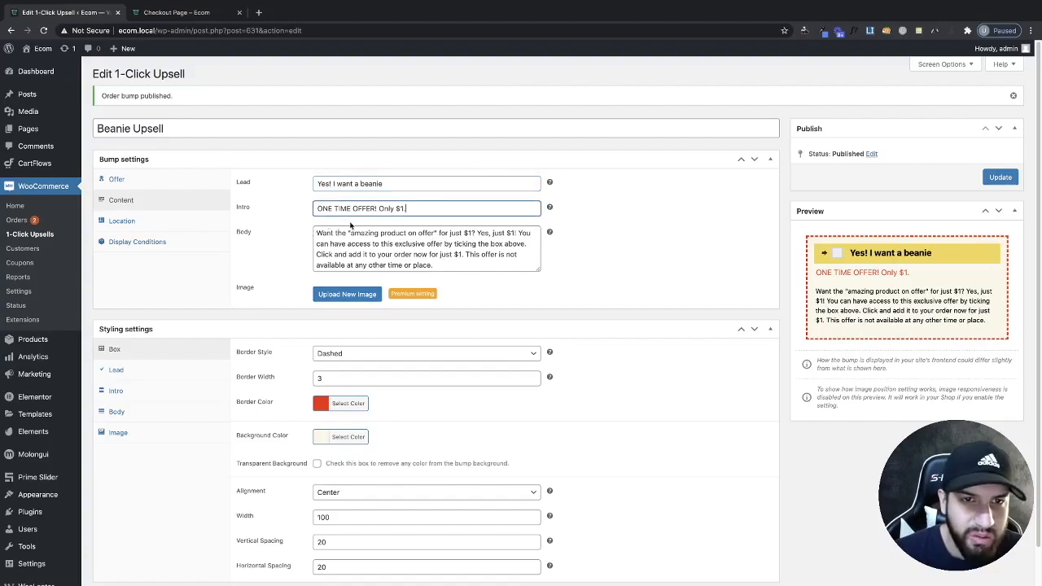
key("BackSpace")
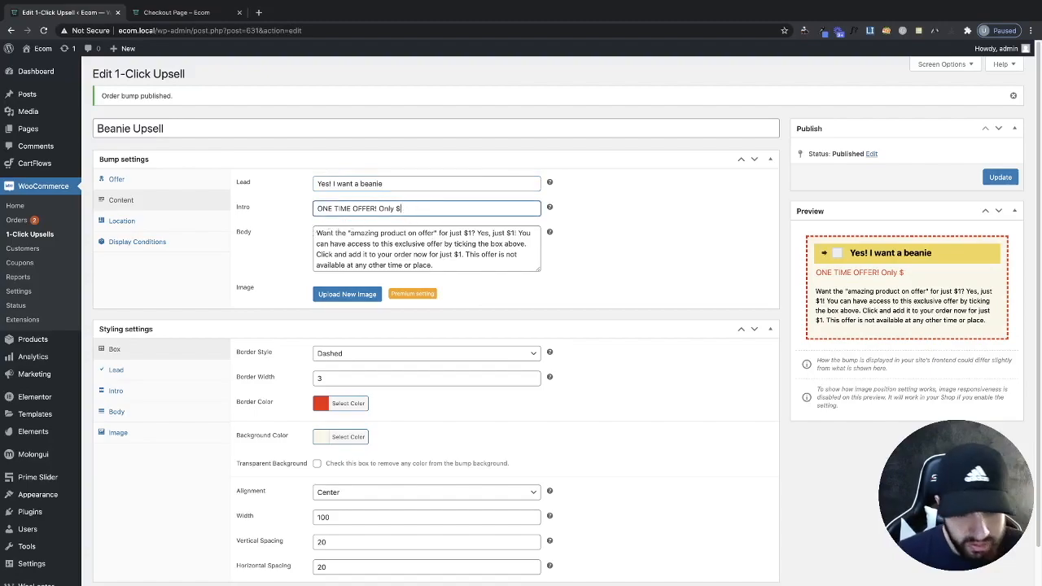
type("30")
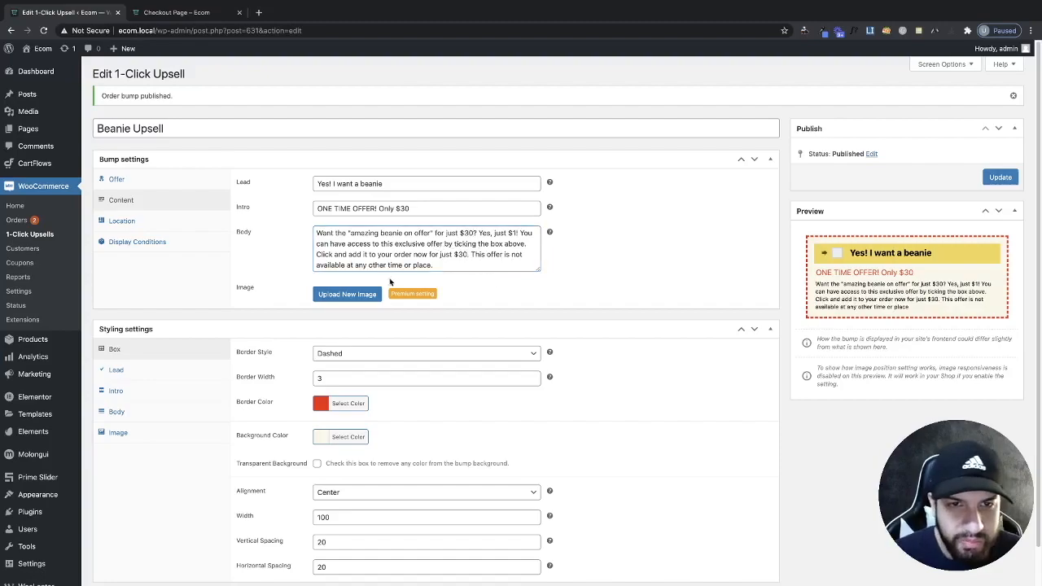
mouse_move(482, 260)
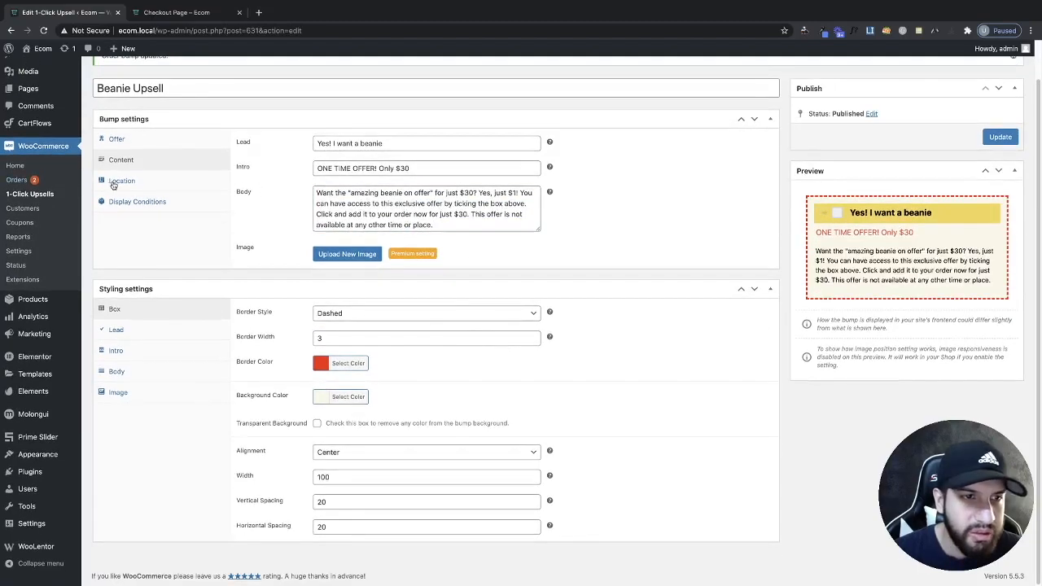
View Display Conditions, then check the checkout showing 'ONE TIME OFFER! Only $30'
left_click(137, 201)
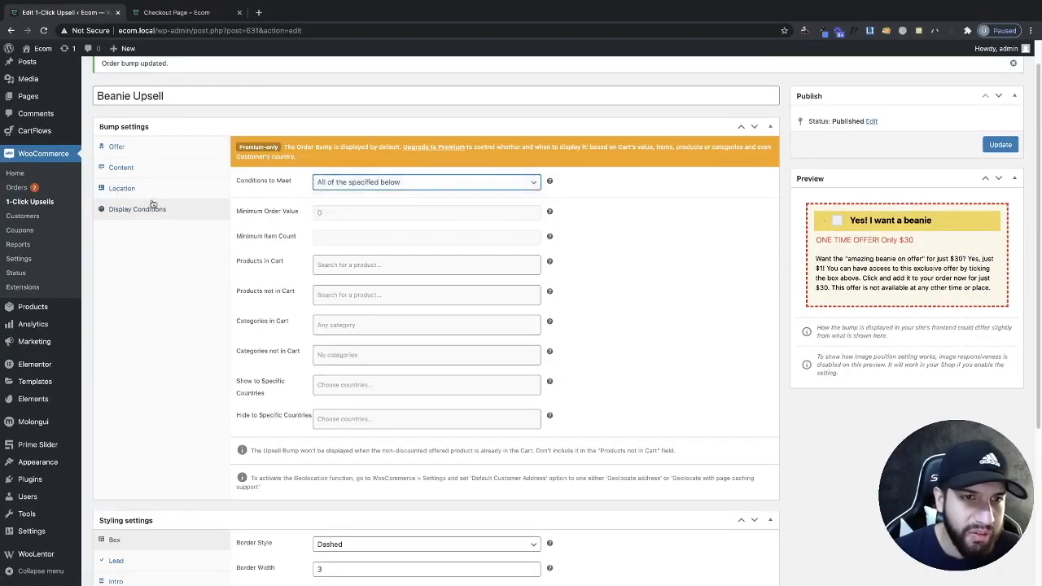
scroll("down", 3)
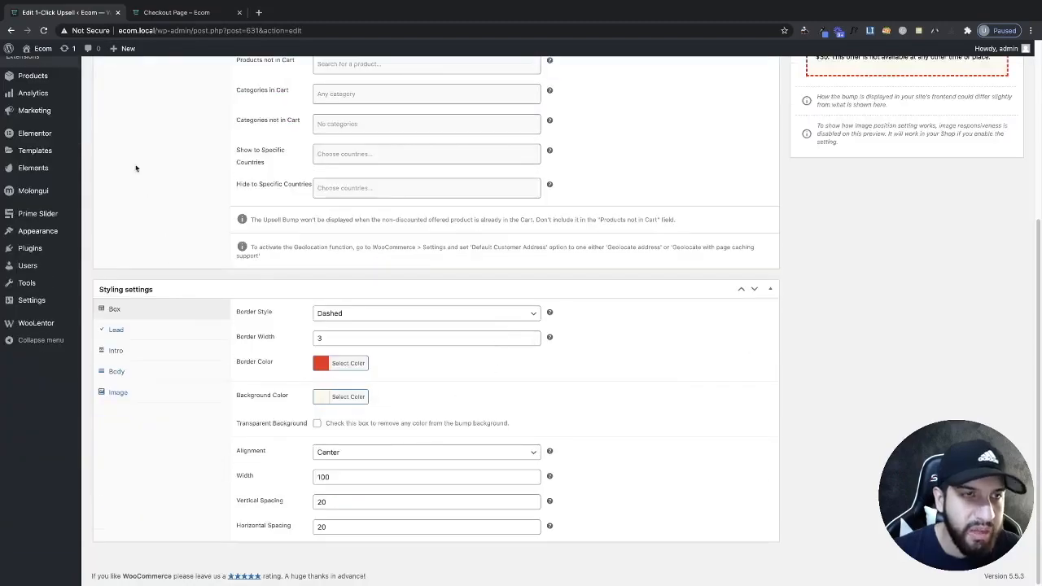
left_click(176, 12)
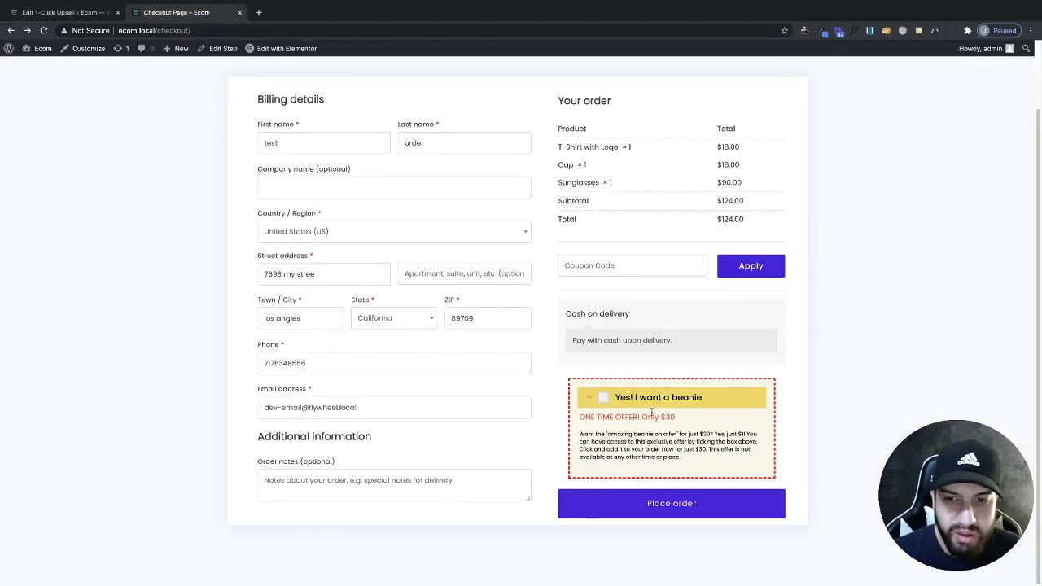
Set the border colour to blue and confirm the blue dashed outline on checkout
left_click(61, 13)
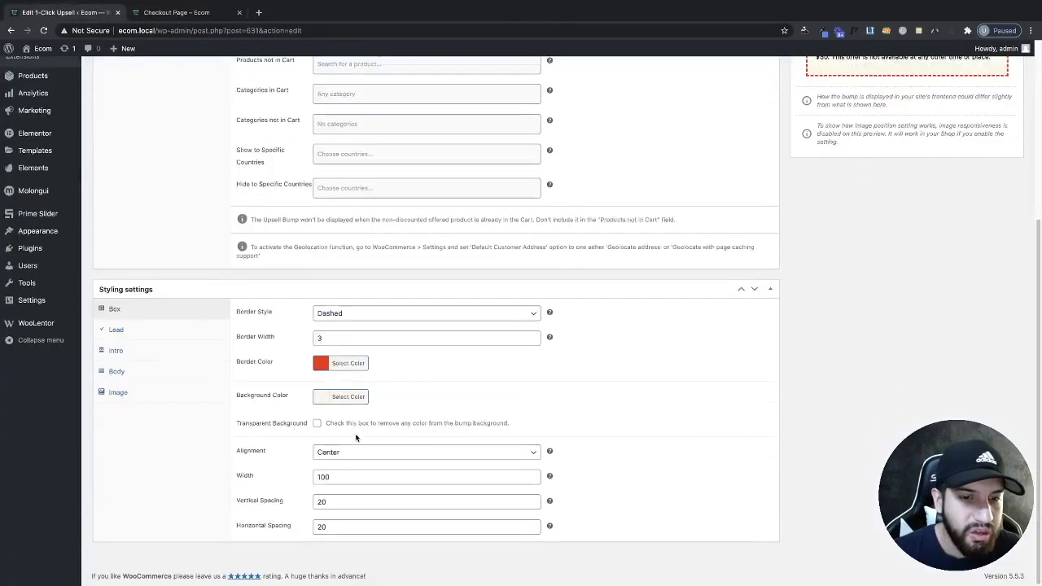
mouse_move(306, 373)
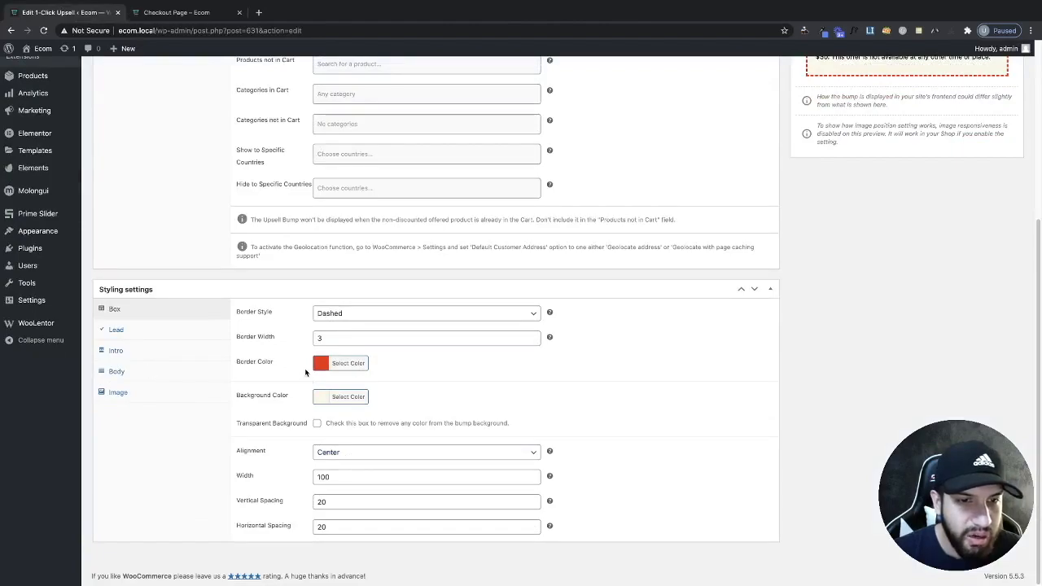
left_click(177, 12)
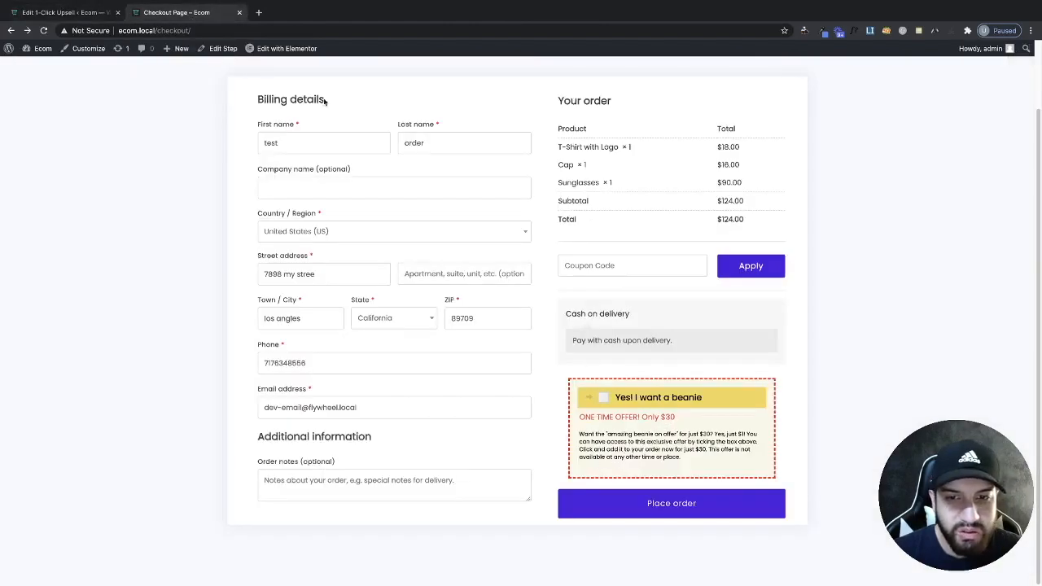
left_click(61, 13)
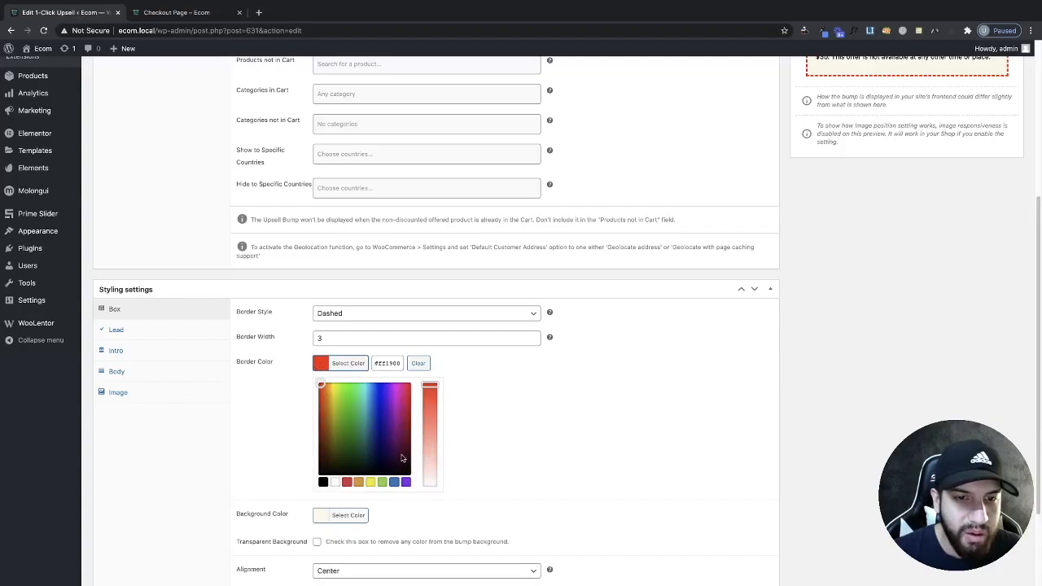
left_click(376, 398)
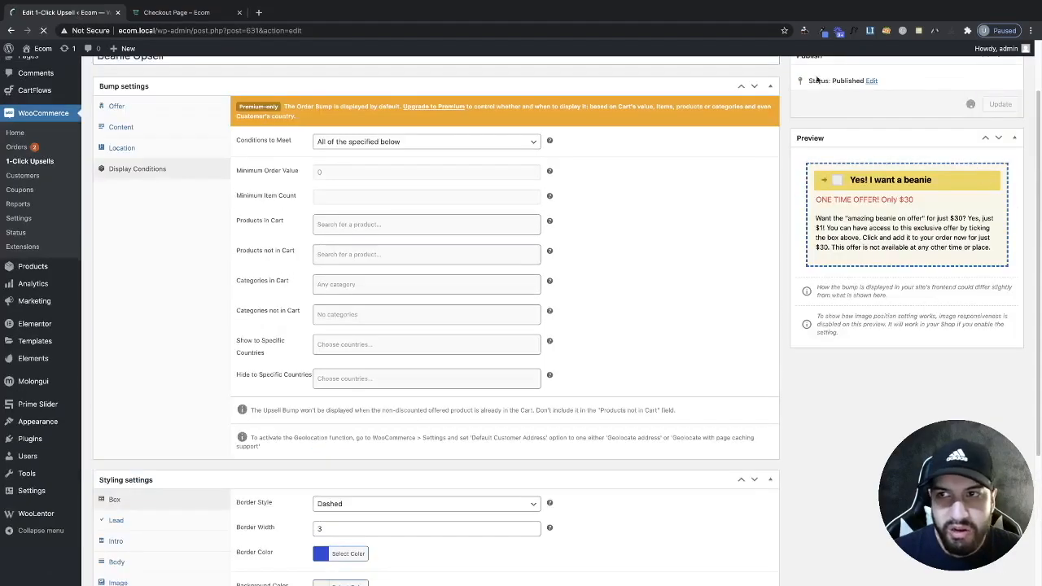
left_click(175, 12)
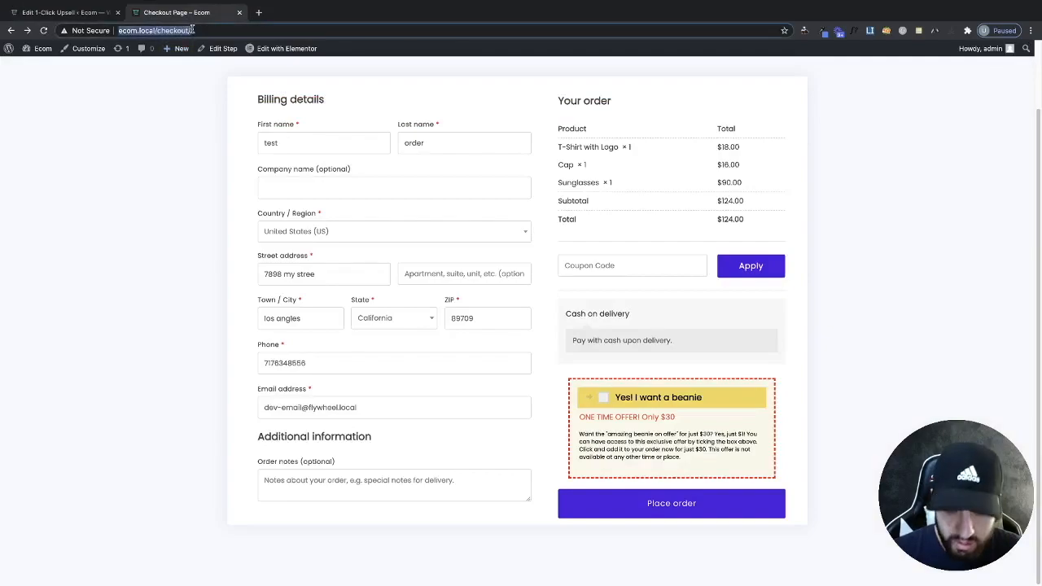
left_click(61, 12)
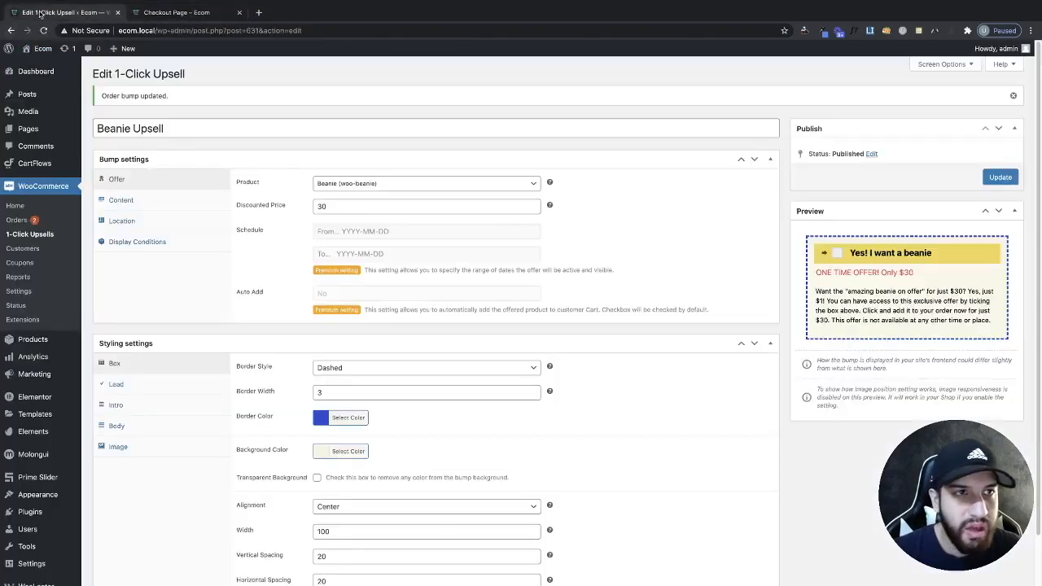
scroll("down", 3)
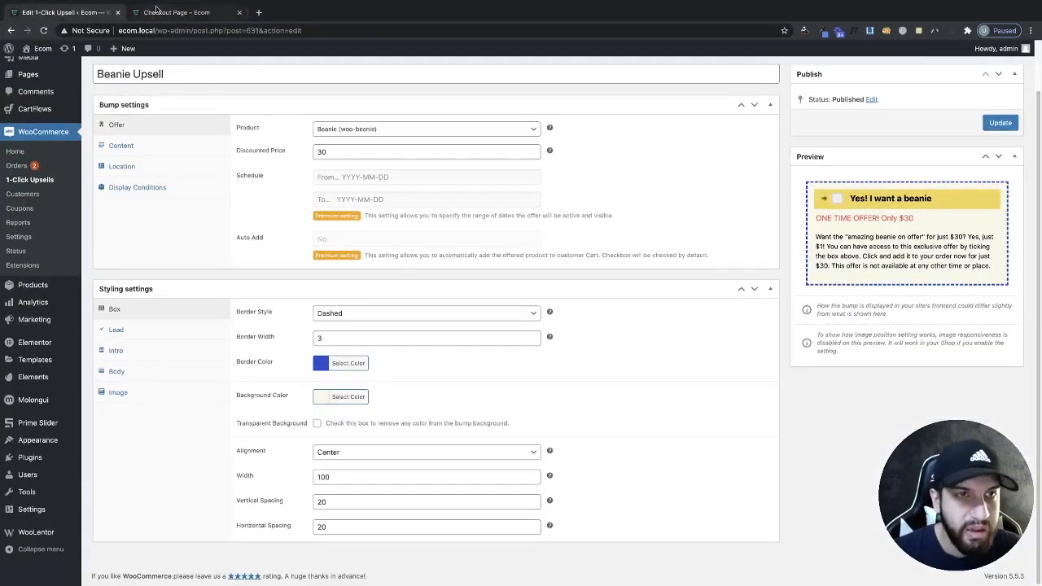
left_click(175, 12)
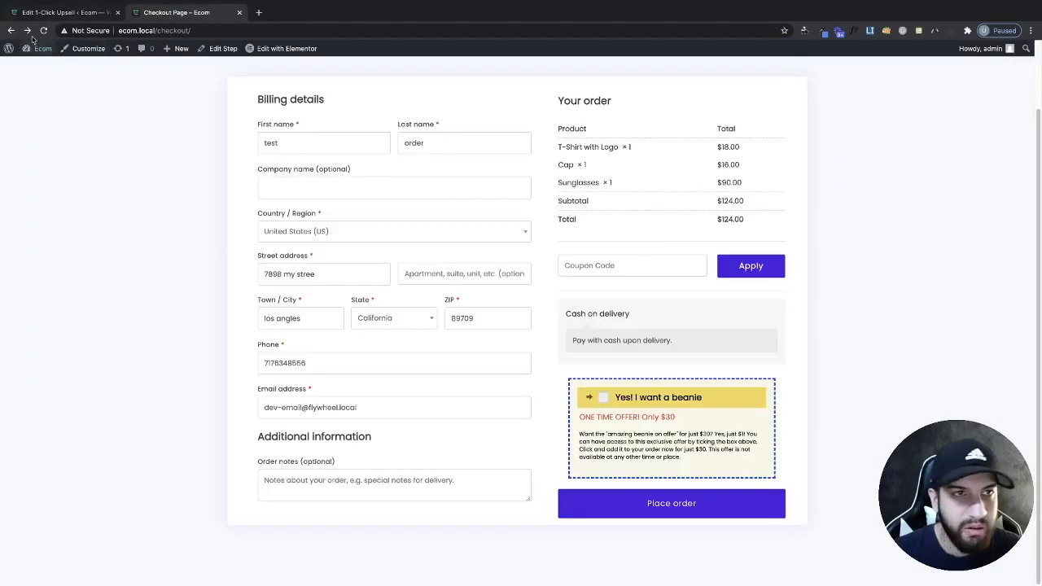
left_click(61, 12)
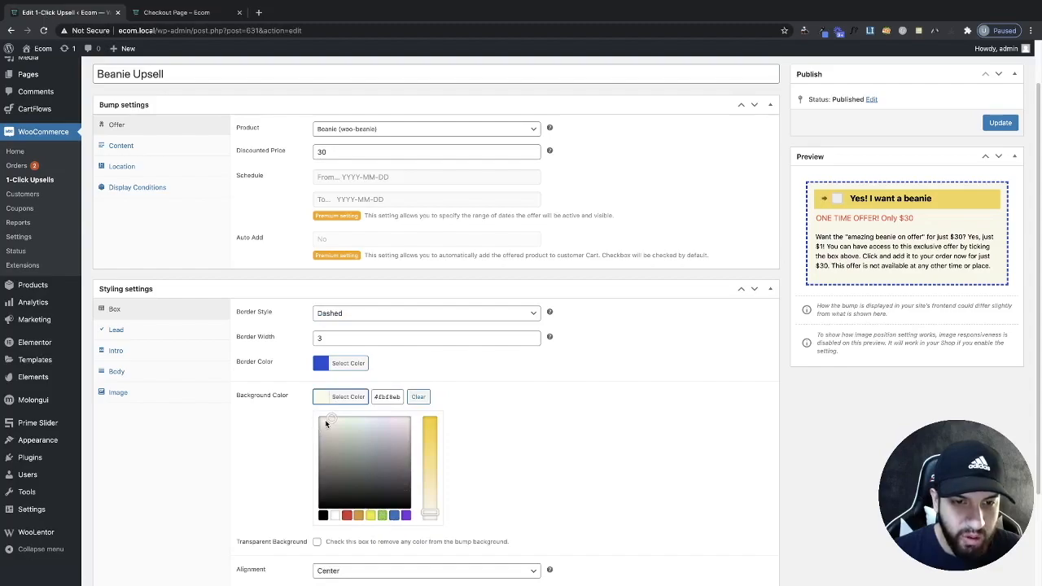
Try a black background, settle on light teal, and check it on checkout
left_click(323, 514)
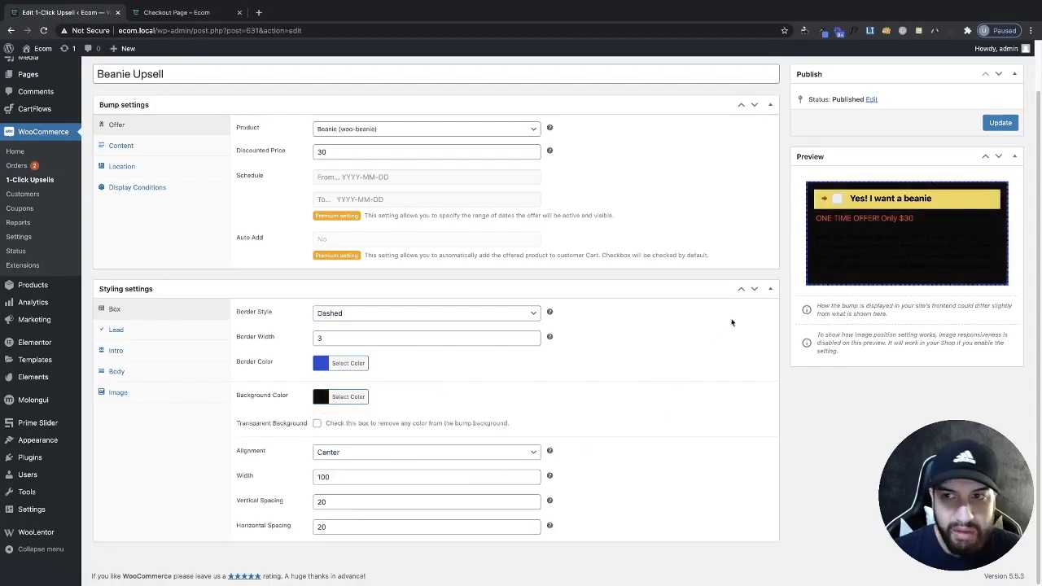
mouse_move(911, 294)
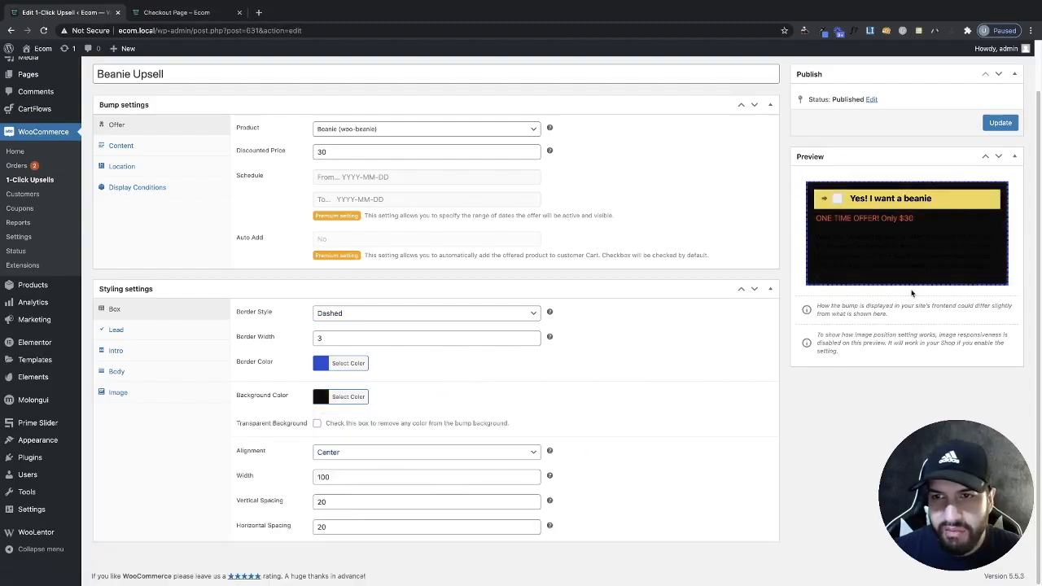
left_click(348, 397)
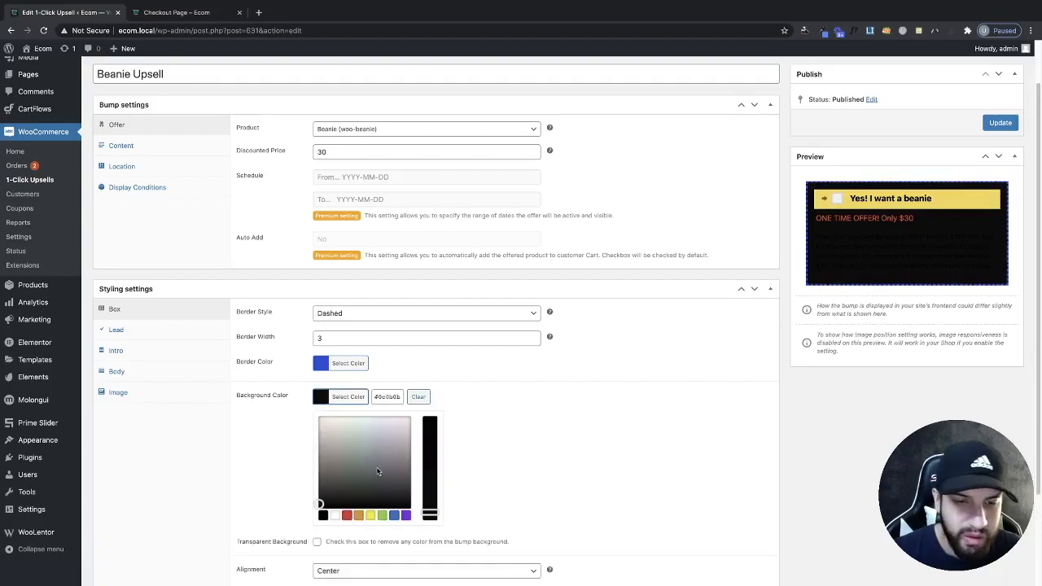
left_click(365, 419)
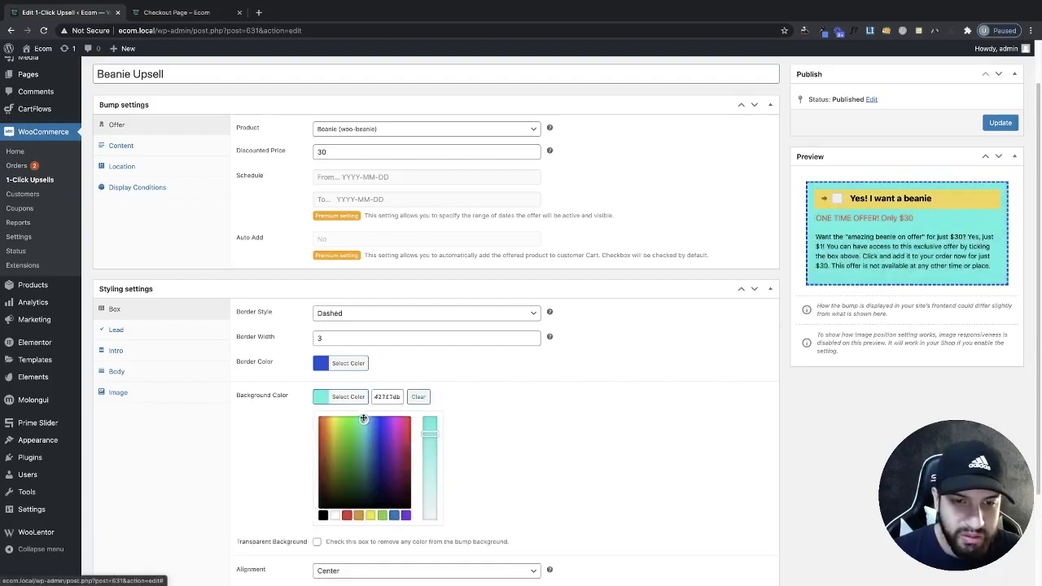
left_click(340, 396)
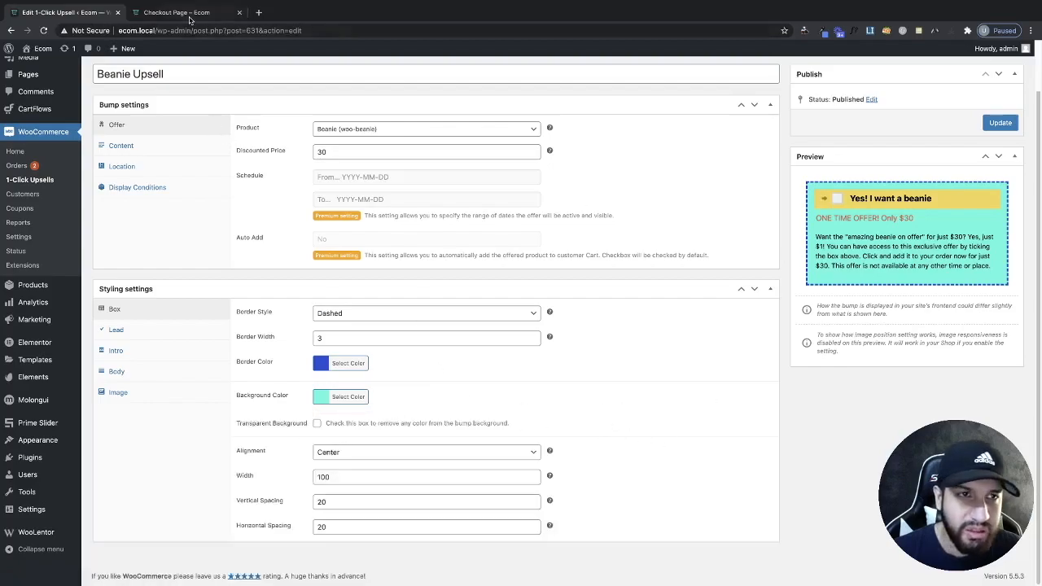
left_click(176, 12)
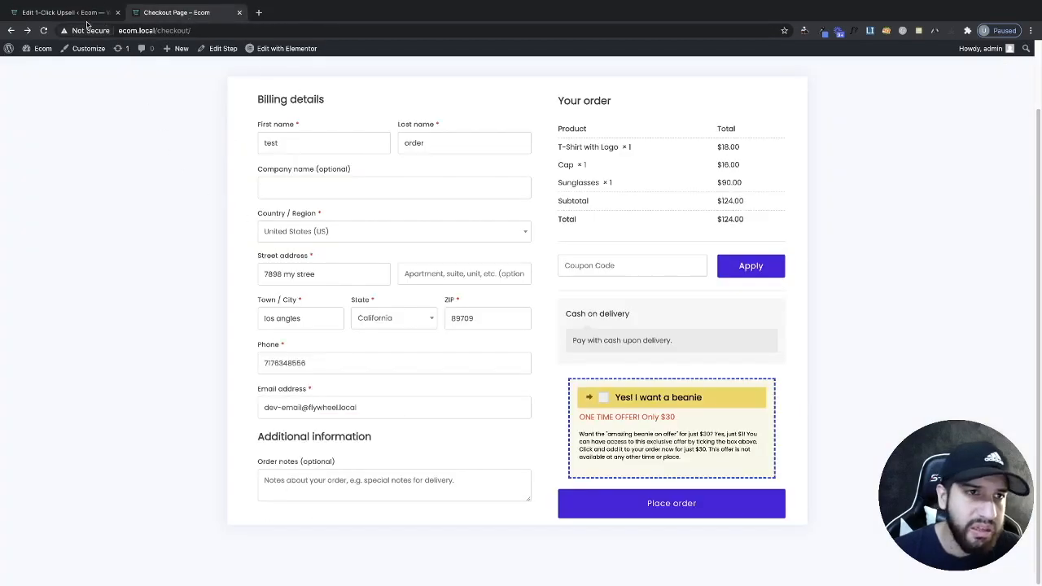
left_click(61, 12)
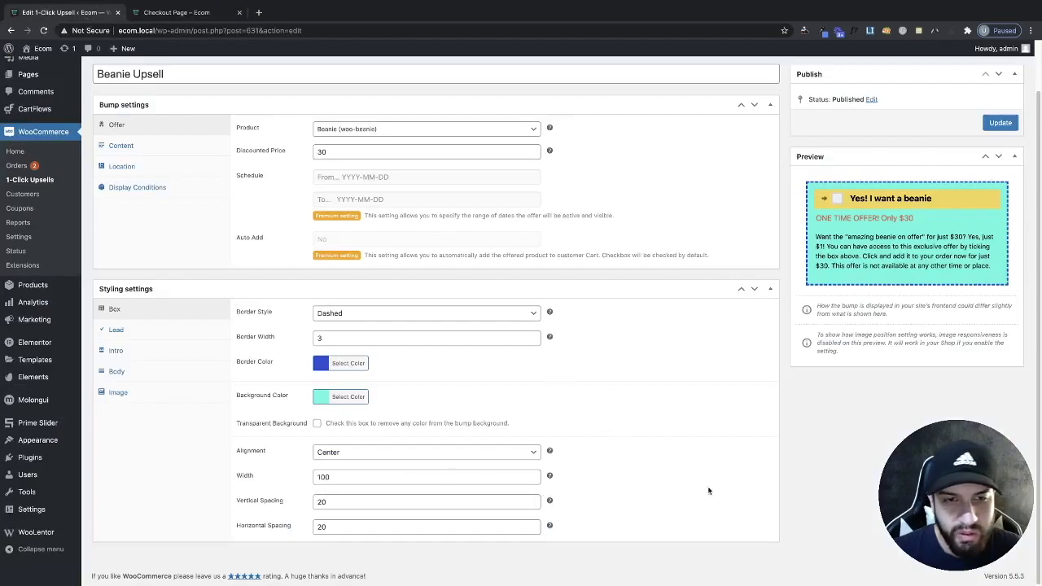
mouse_move(414, 282)
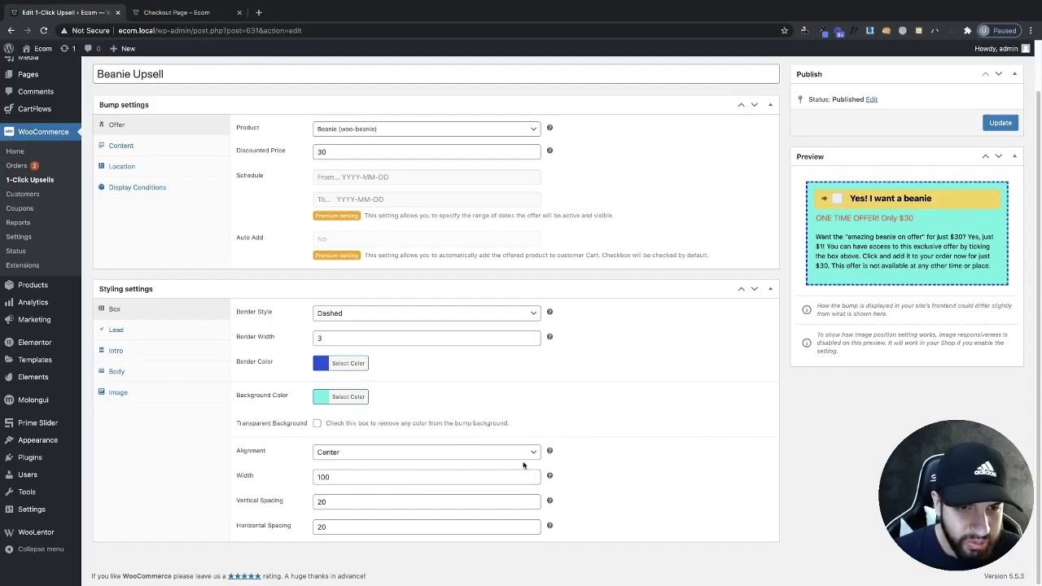
Align the bump left and make its lead bar red
left_click(426, 451)
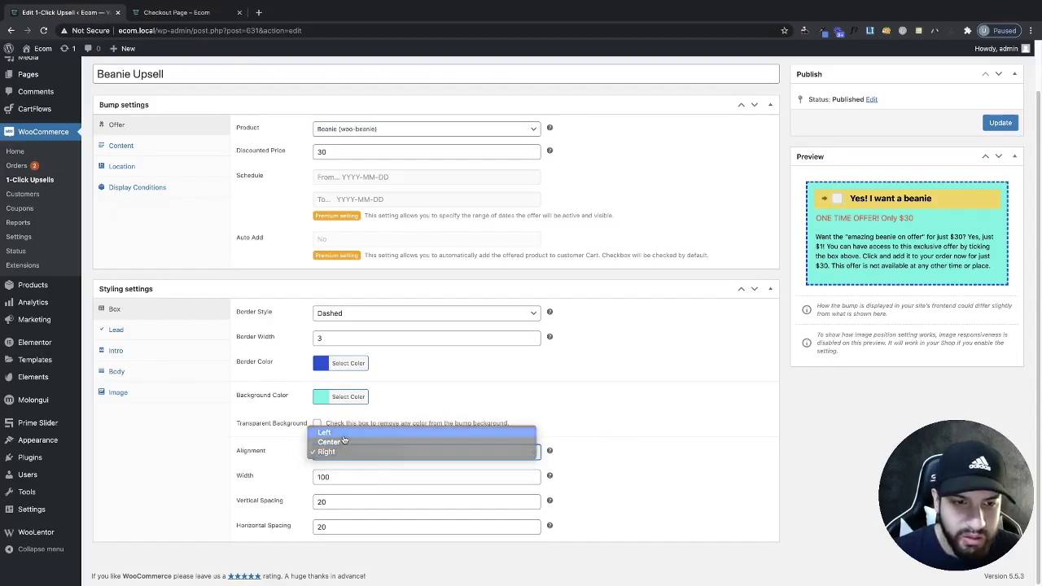
left_click(323, 432)
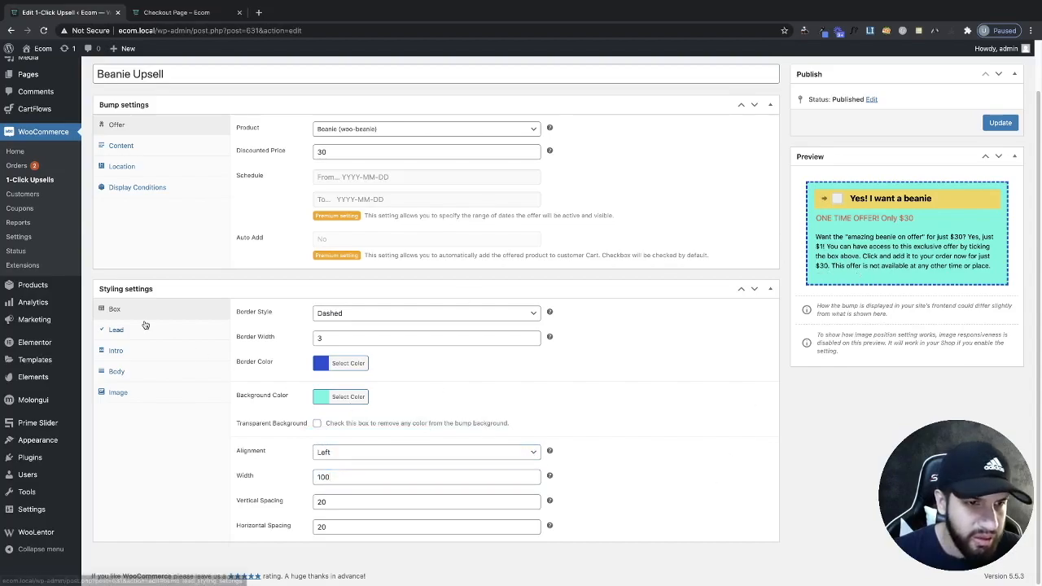
left_click(117, 329)
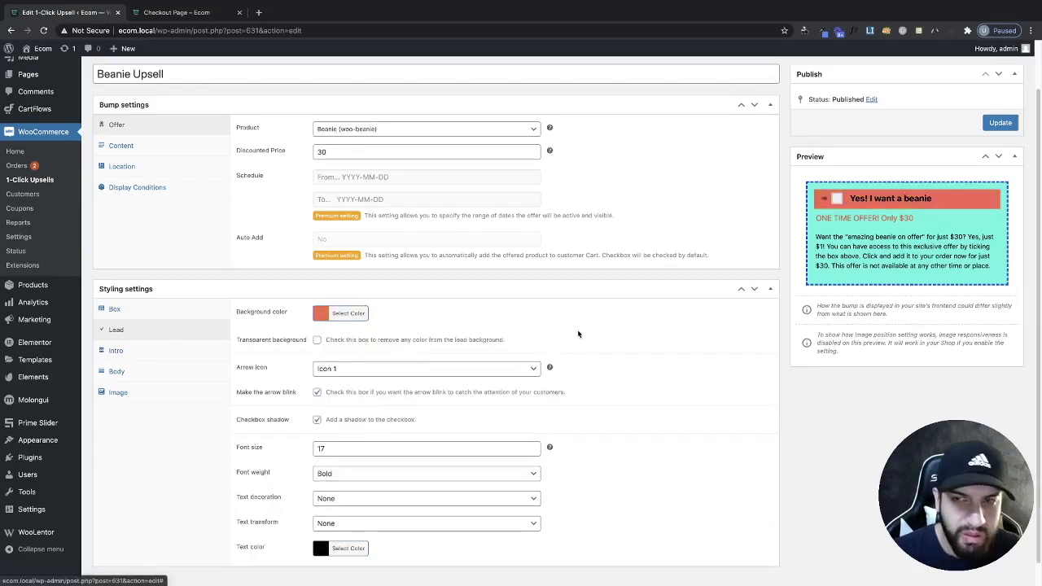
left_click(348, 313)
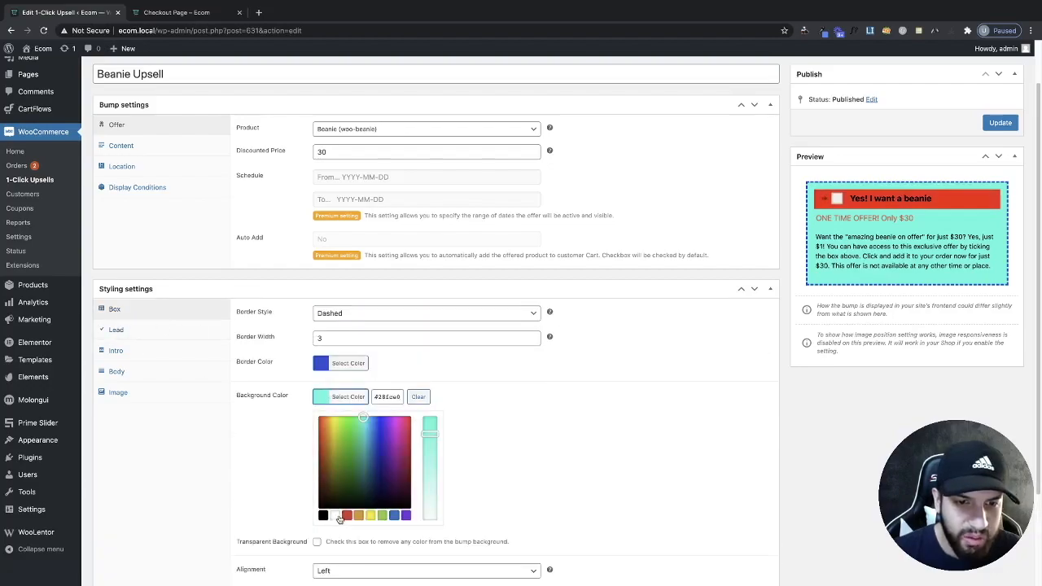
Clear the box background colour and make the dashed border red
left_click(318, 421)
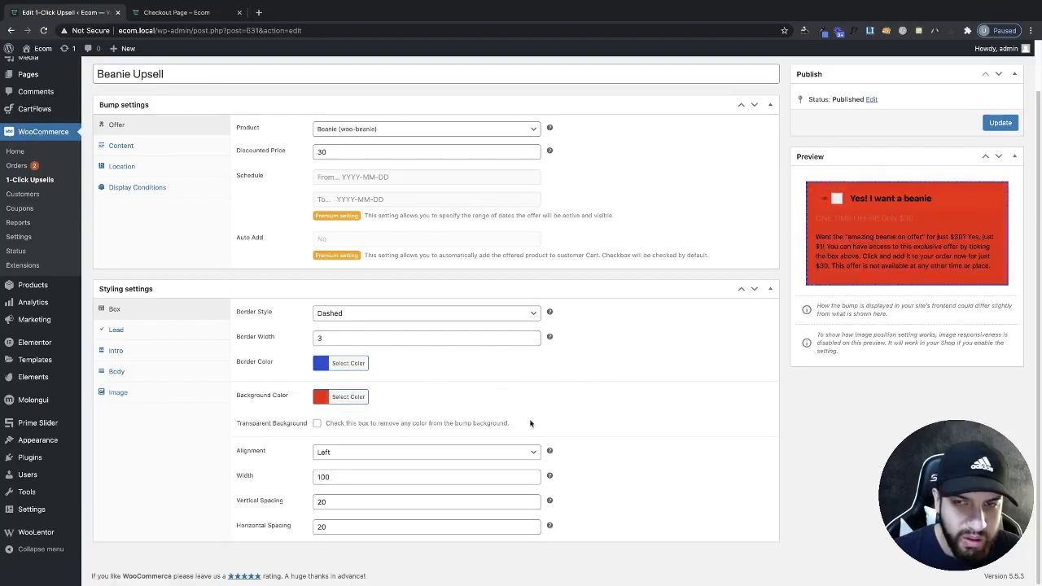
left_click(321, 397)
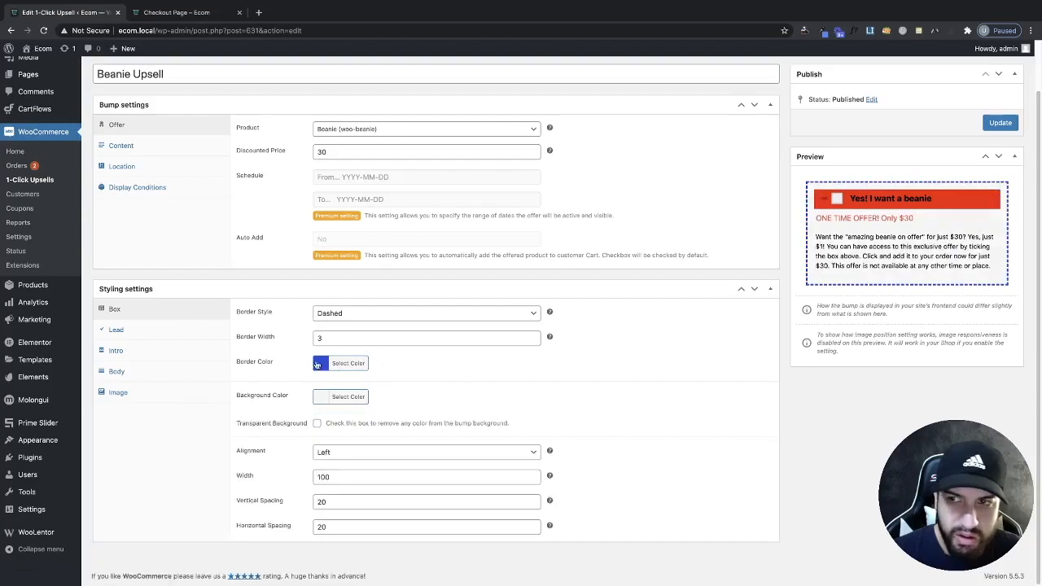
left_click(340, 363)
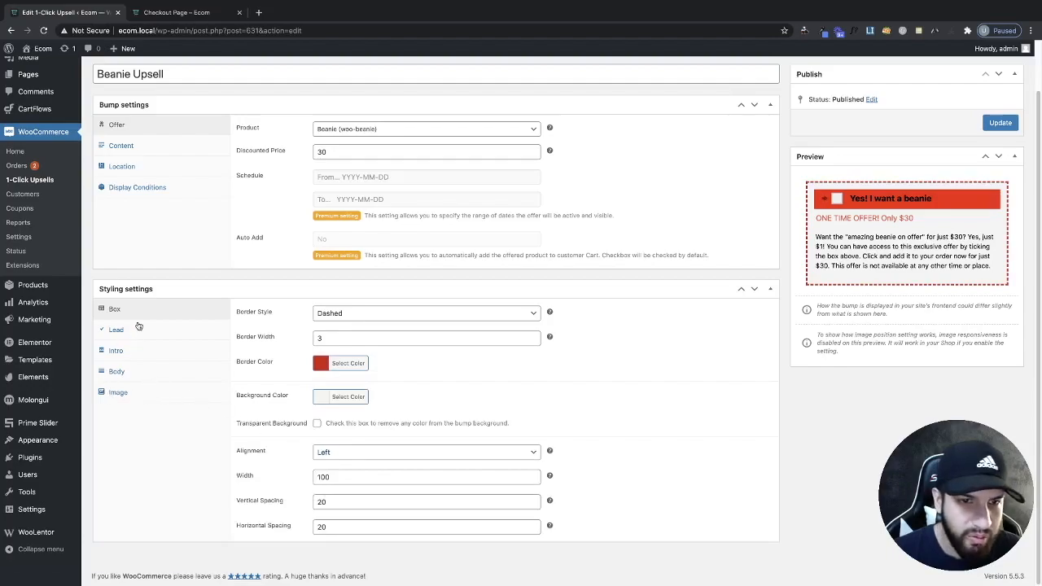
left_click(115, 329)
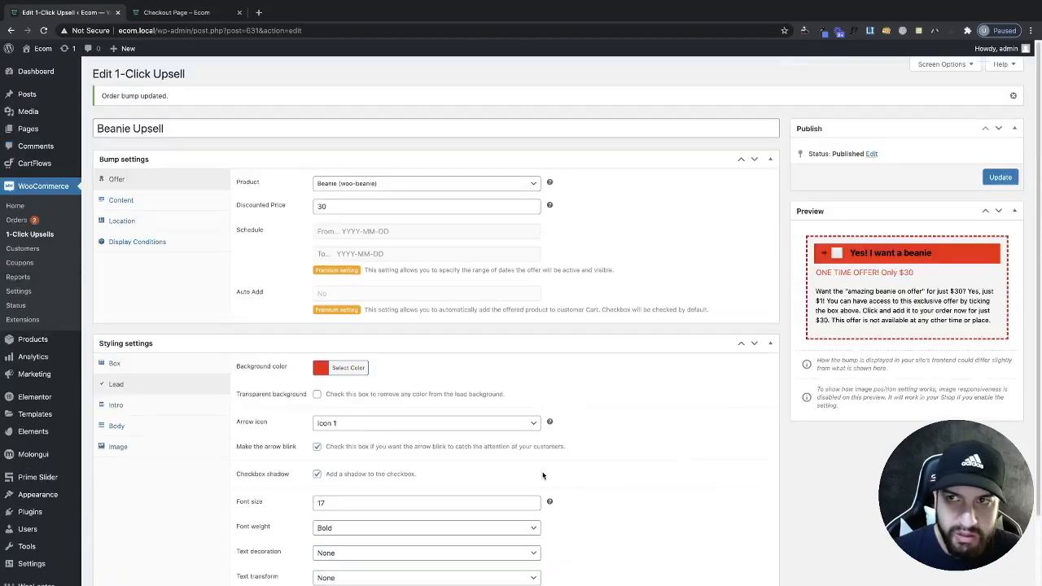
Review the lead bar settings and update the Beanie Upsell
scroll("down", 3)
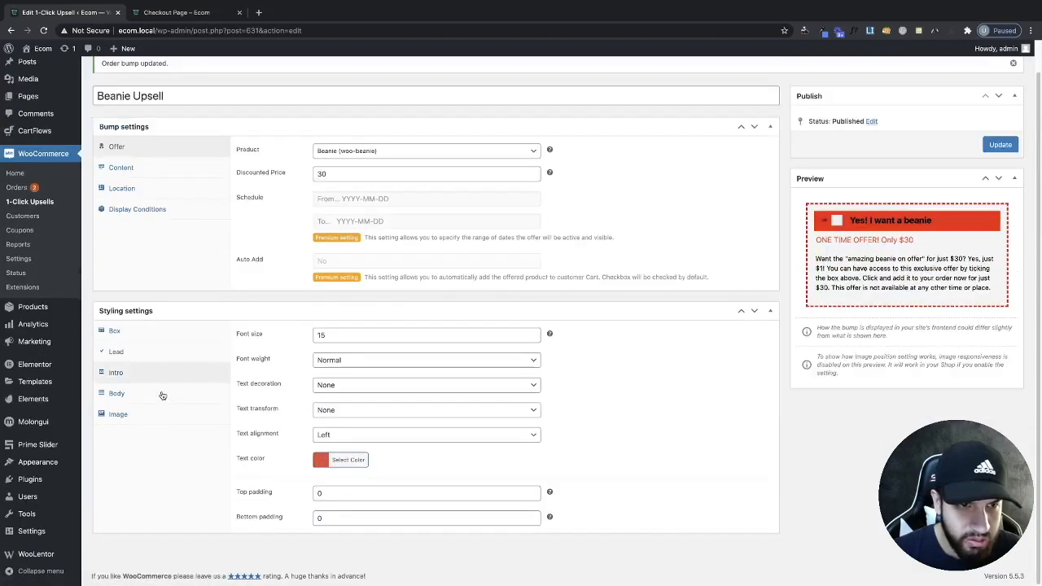
left_click(320, 460)
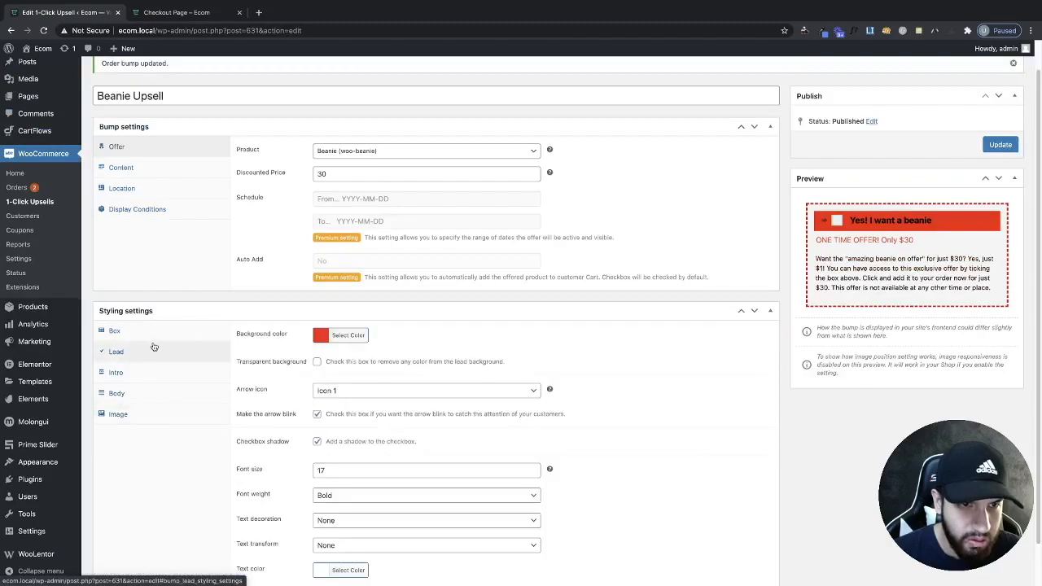
scroll("down", 3)
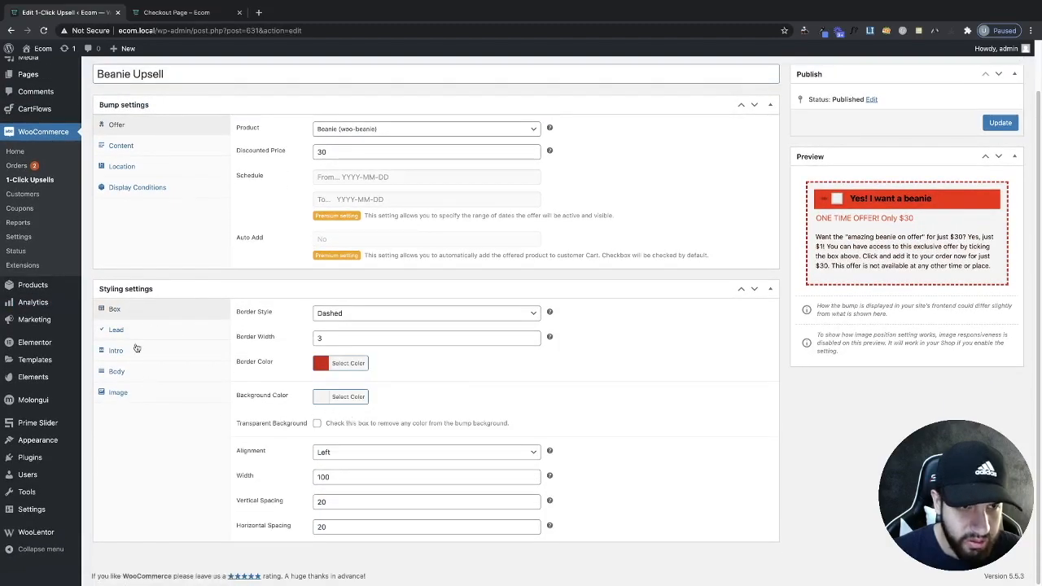
left_click(1001, 122)
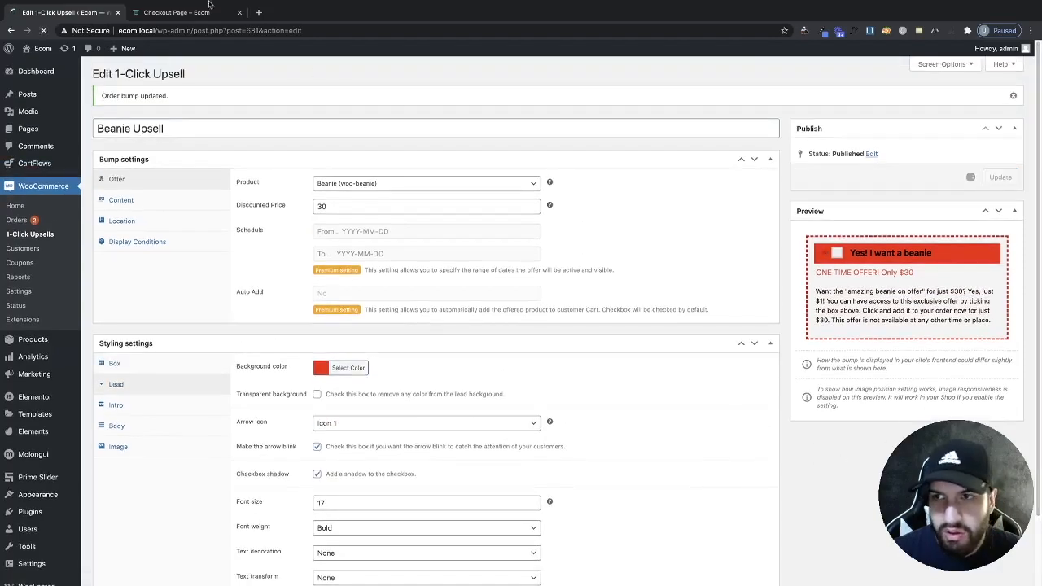
On checkout, tick 'Yes! I want a beanie' to add the $30 beanie ($154), then untick it ($124)
left_click(177, 13)
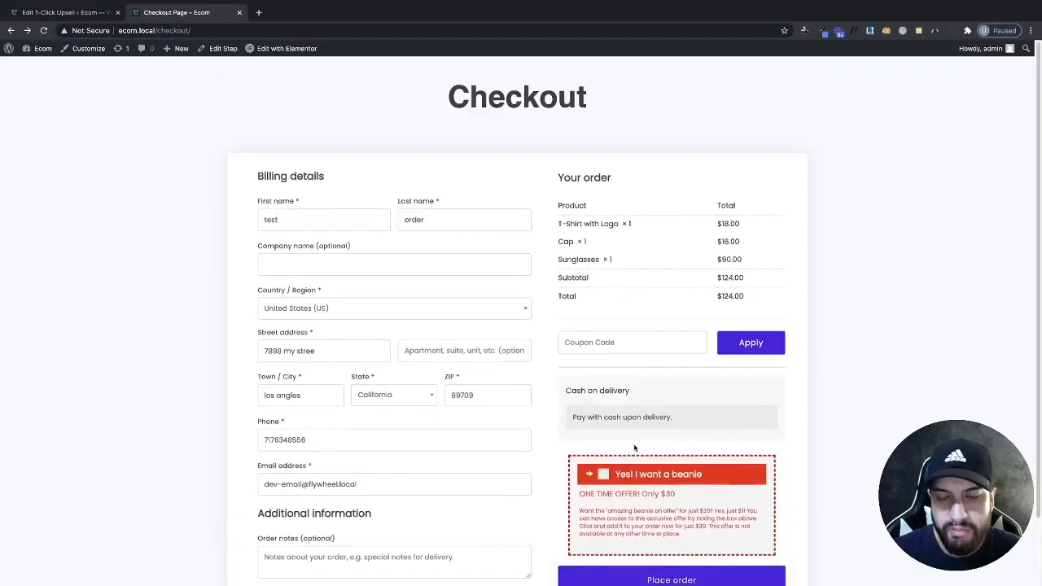
scroll("down", 3)
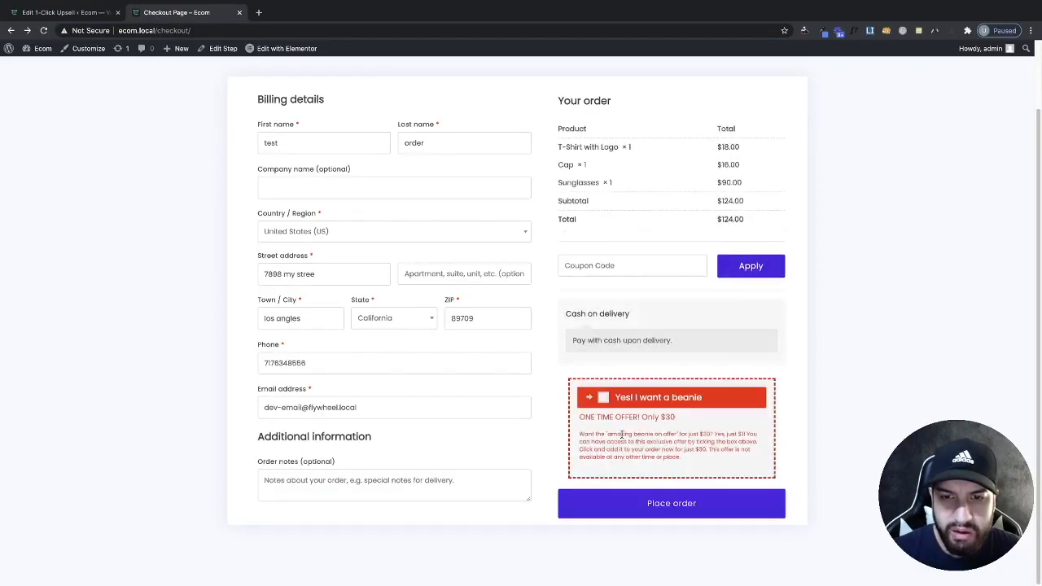
left_click(603, 397)
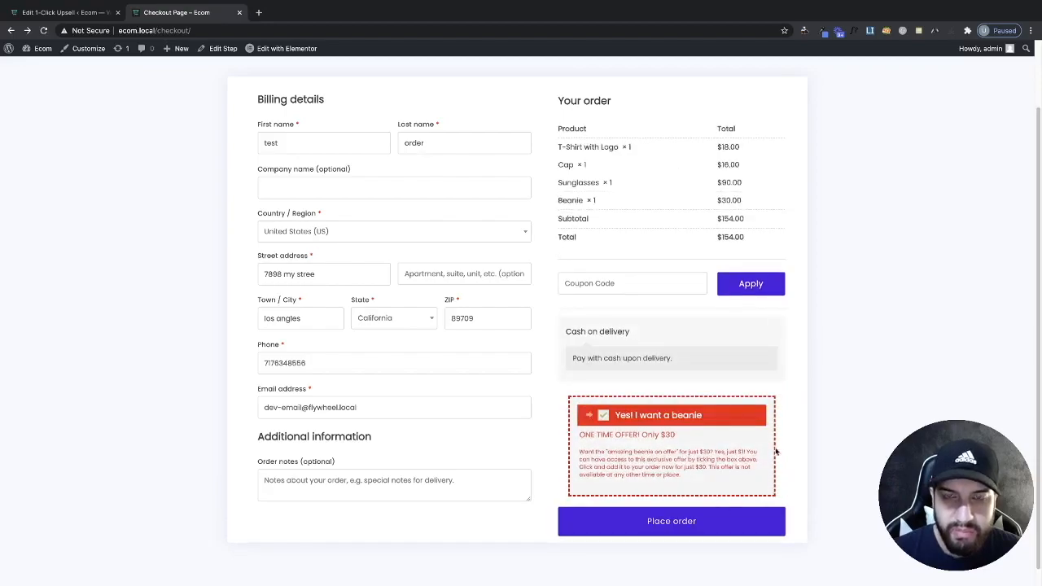
scroll("up", 3)
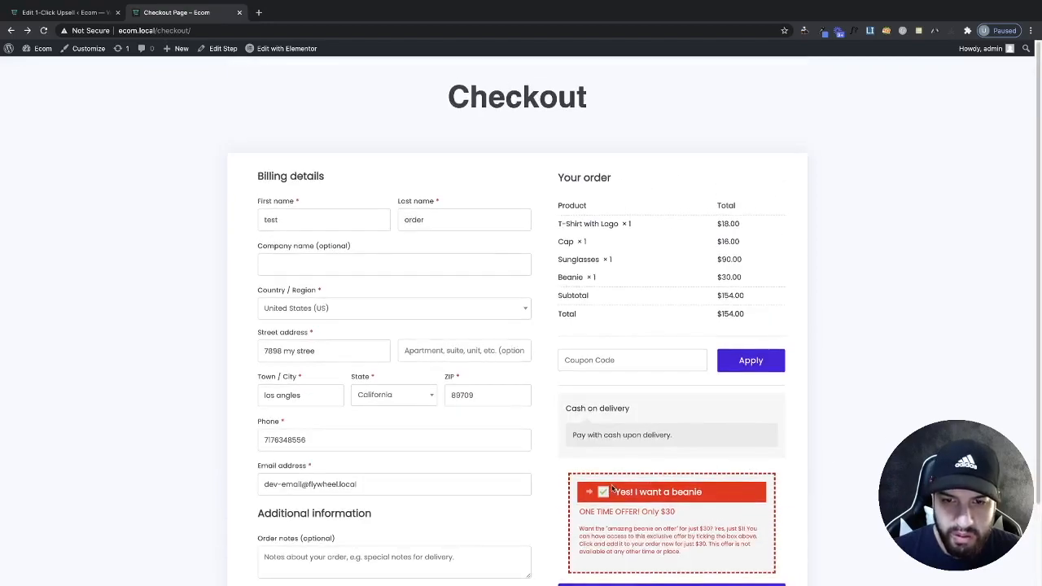
left_click(602, 491)
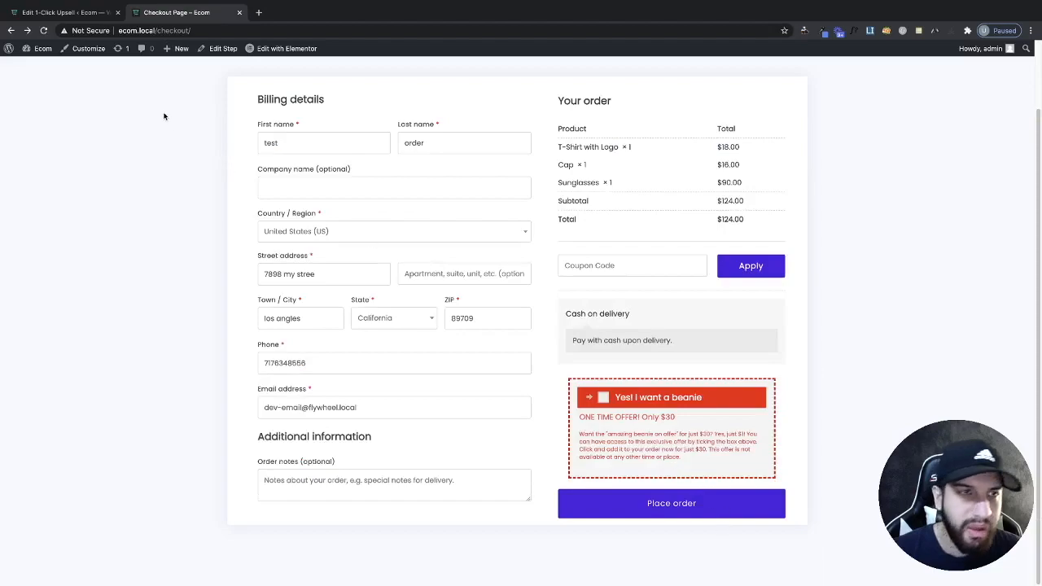
left_click(61, 13)
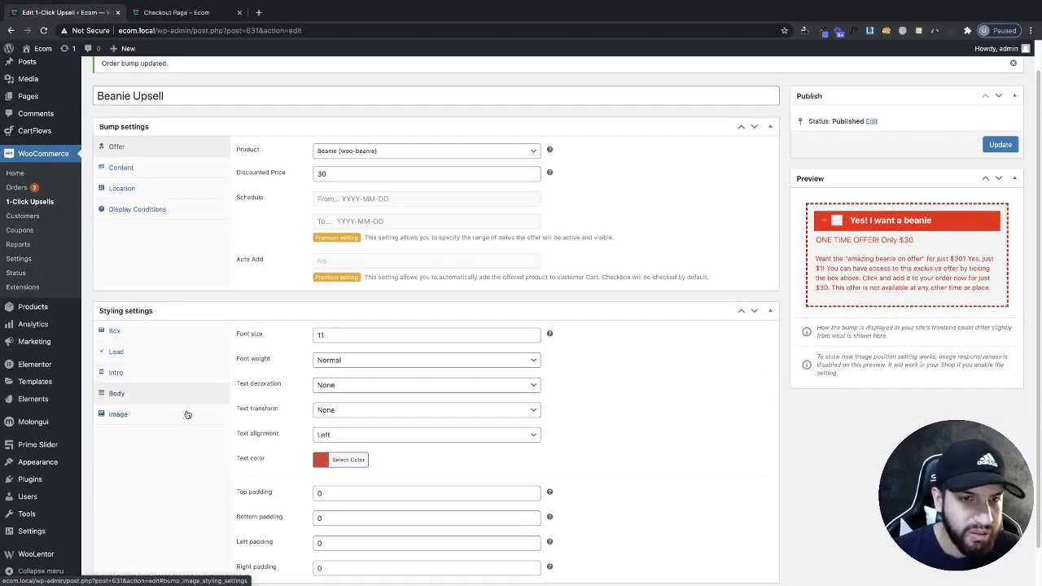
Inspect the premium-only Image styling options, then view the unticked bump on checkout ($124 total)
left_click(118, 414)
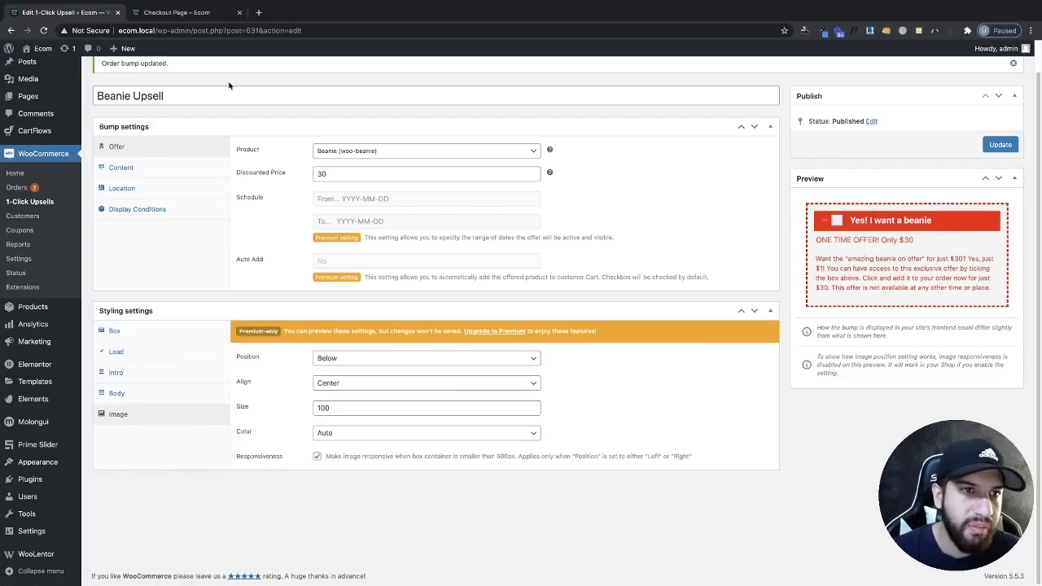
left_click(176, 13)
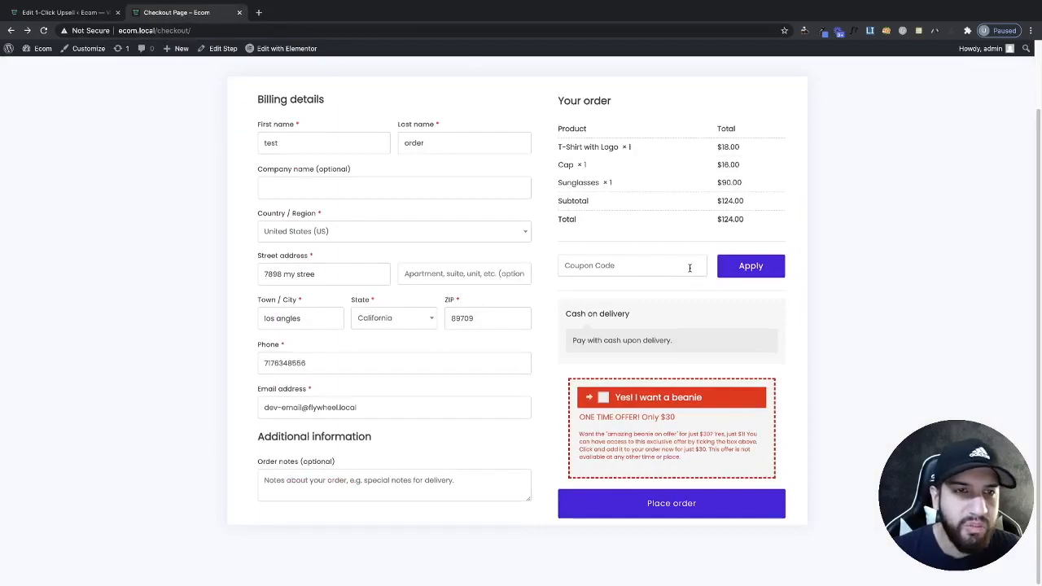